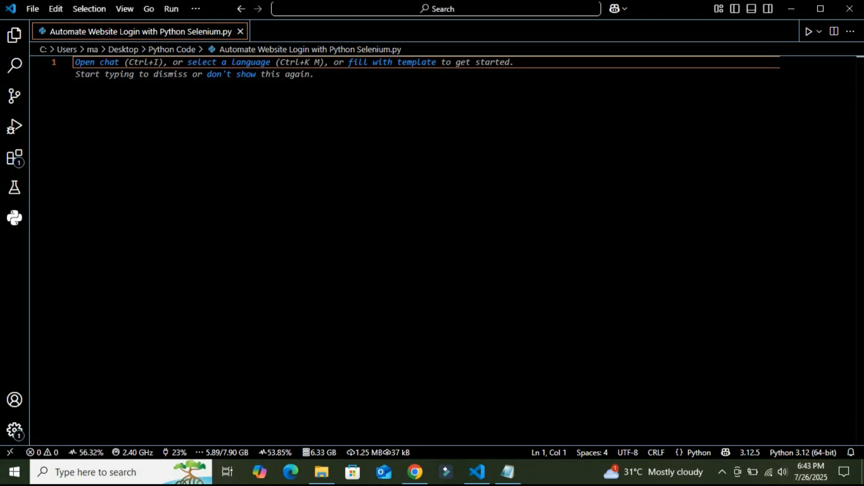
- Import webdriver from selenium on the first line
text(from selenium import)
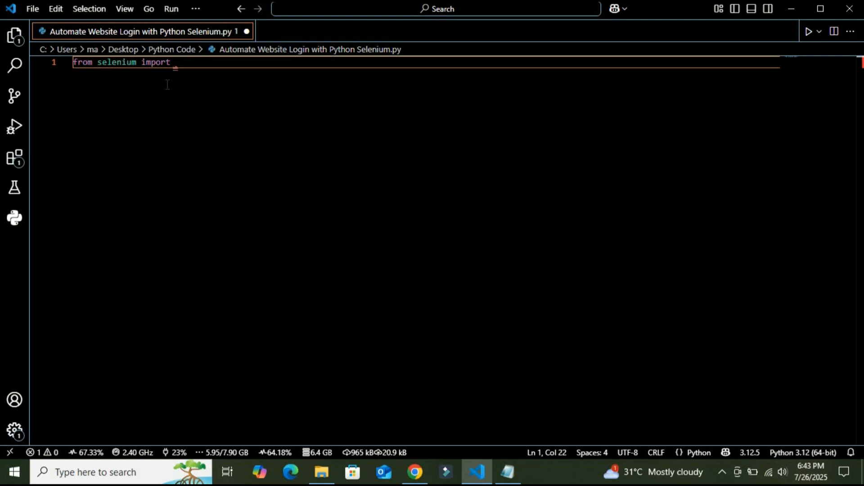
text(webdri)
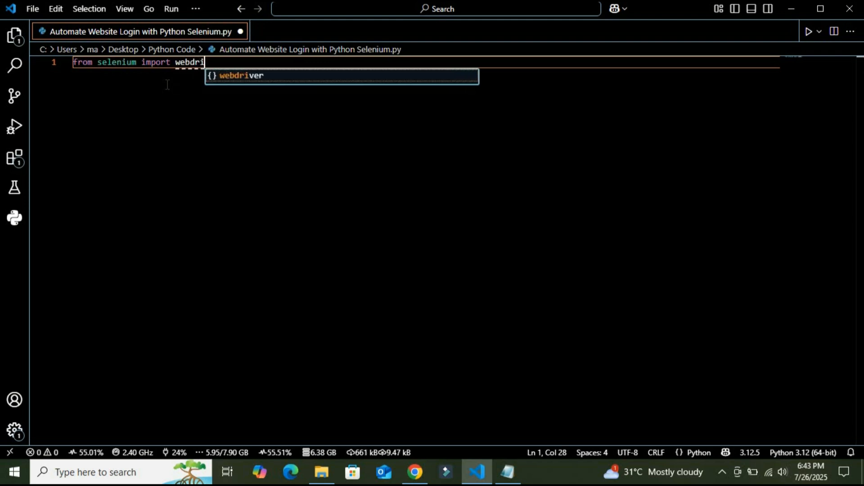
key(Tab)
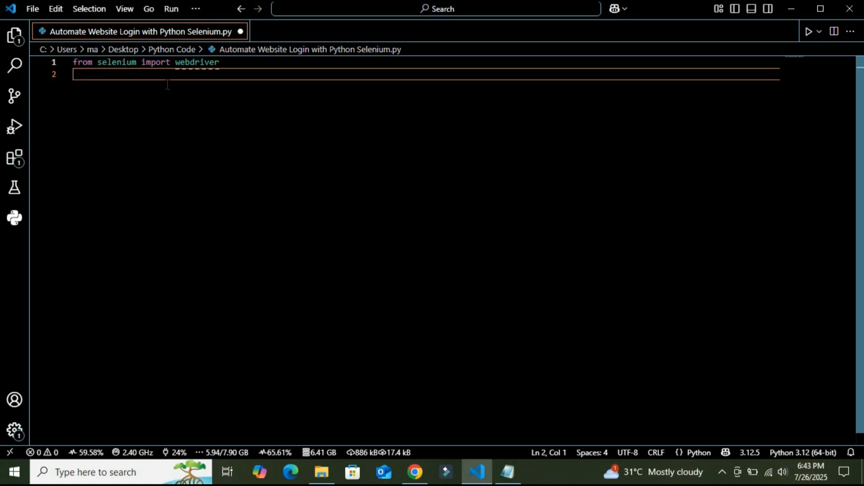
mouse_move(167, 88)
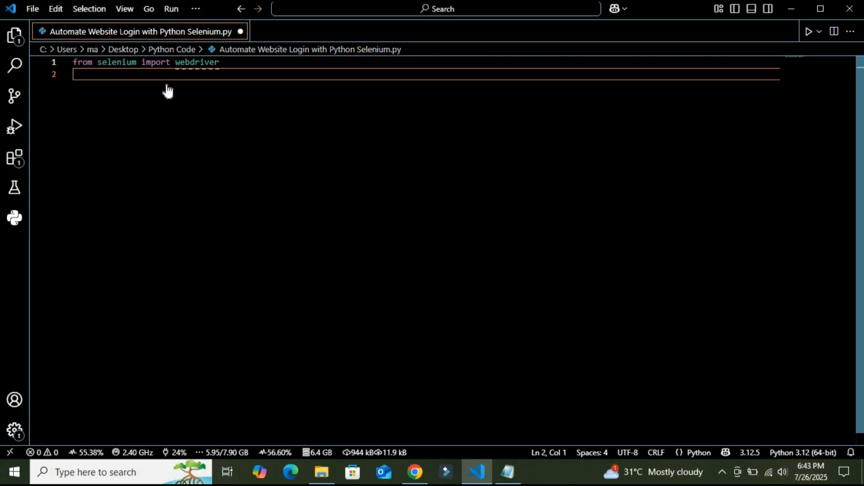
- Import By from selenium.webdriver.common.by on the second line
text(from sel)
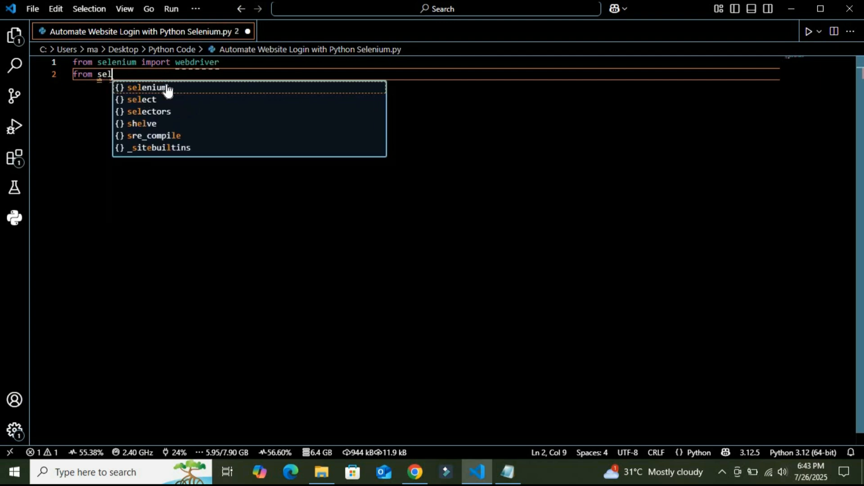
text(enium.webdriver)
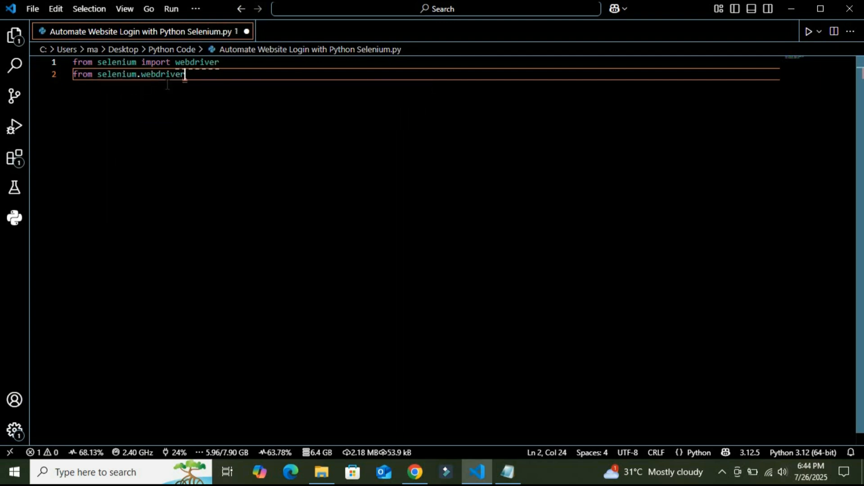
text(.comm)
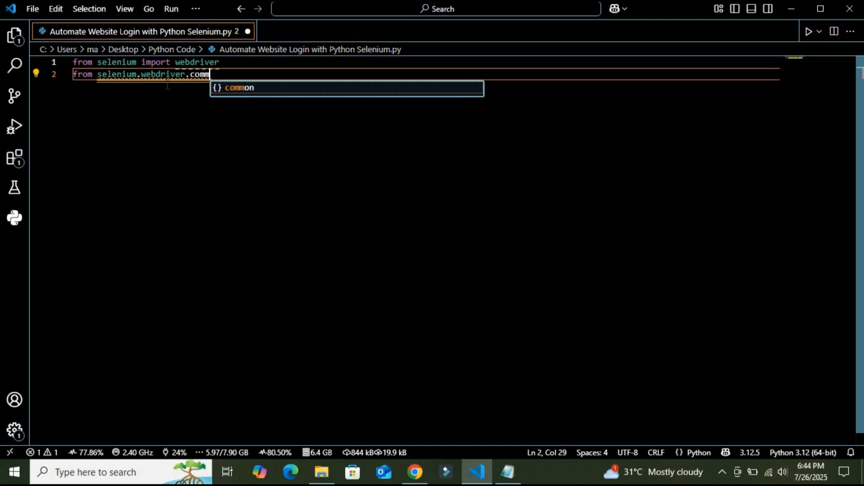
key(Tab)
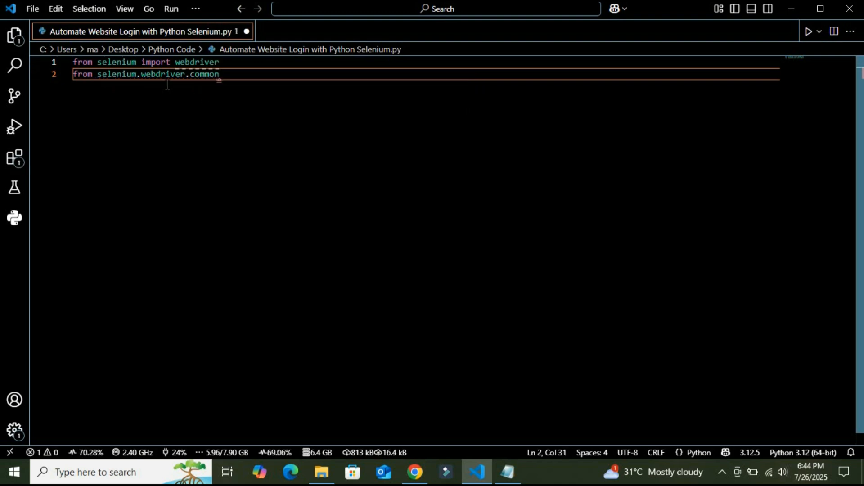
text(.by)
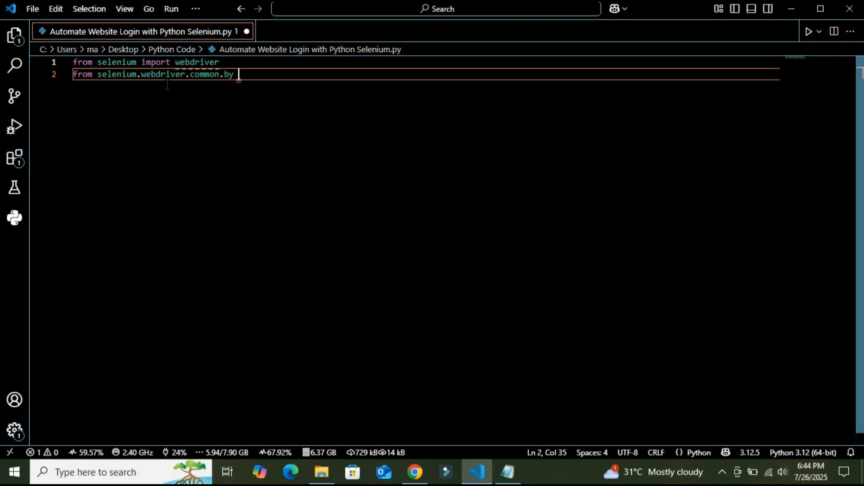
text(import By)
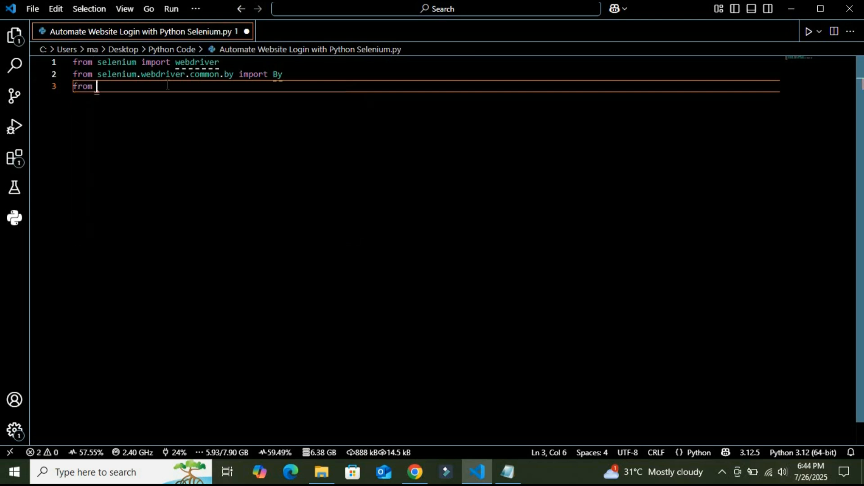
- Import Keys from selenium.webdriver.common.keys on the third line
text(selenium)
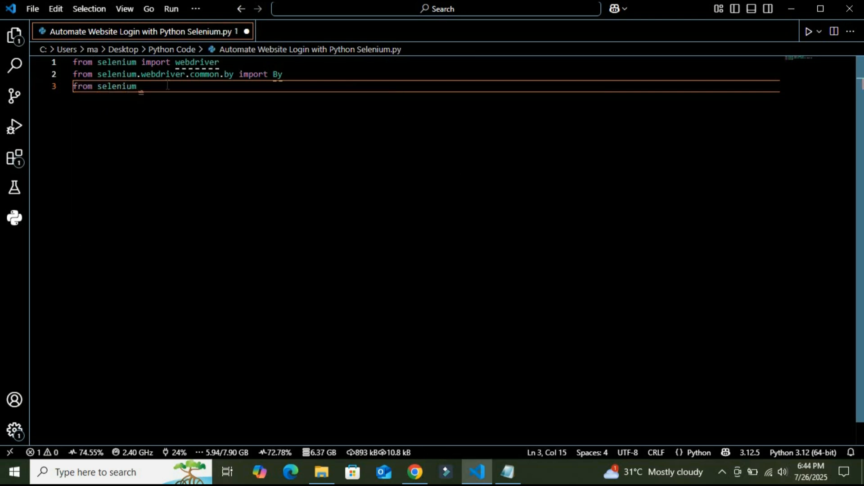
text(.webdriver)
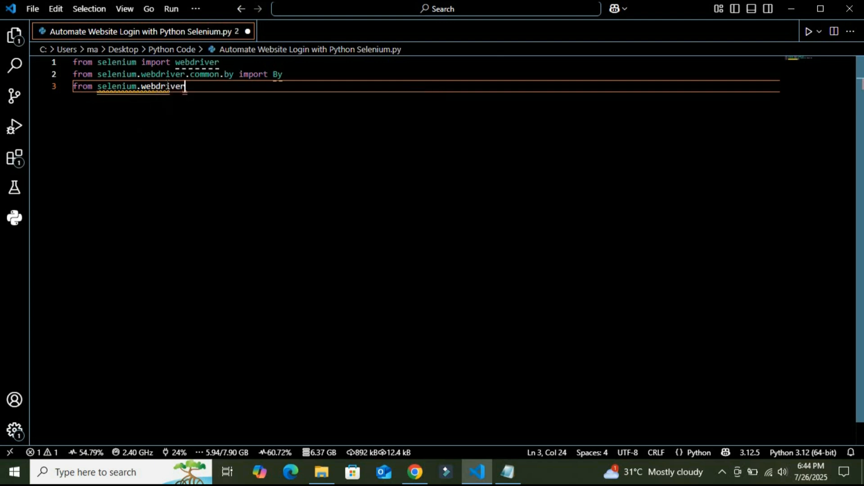
text(.common)
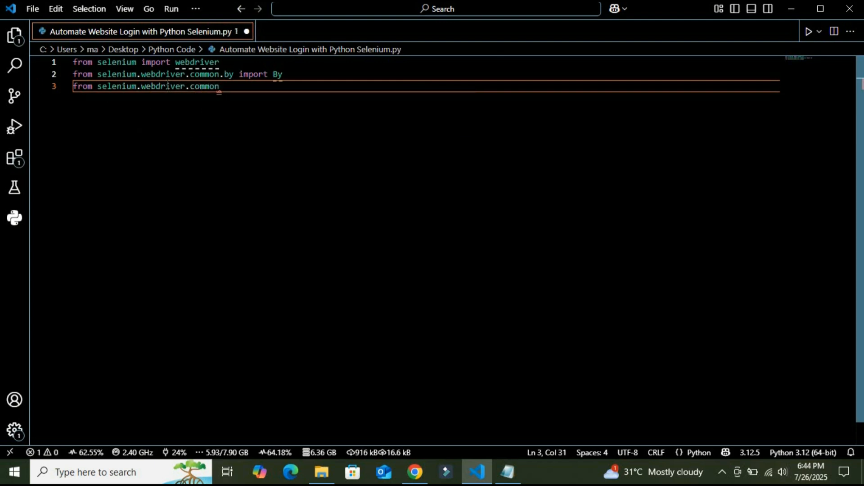
text(.keys)
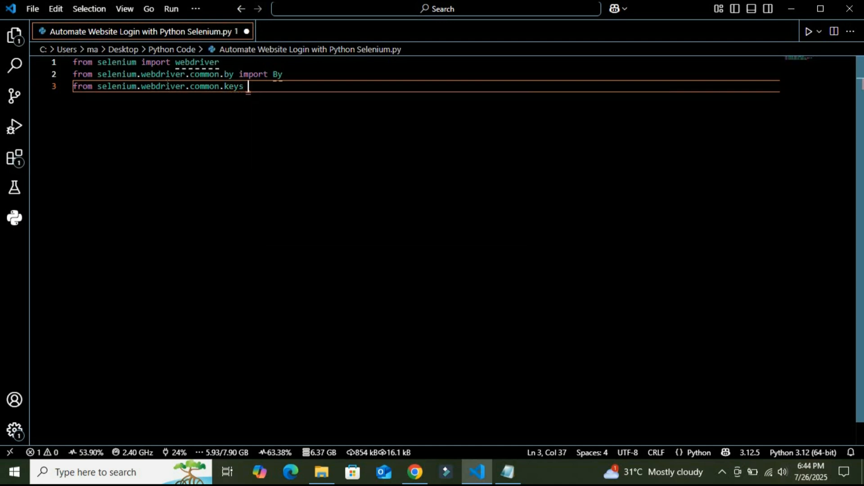
text(import)
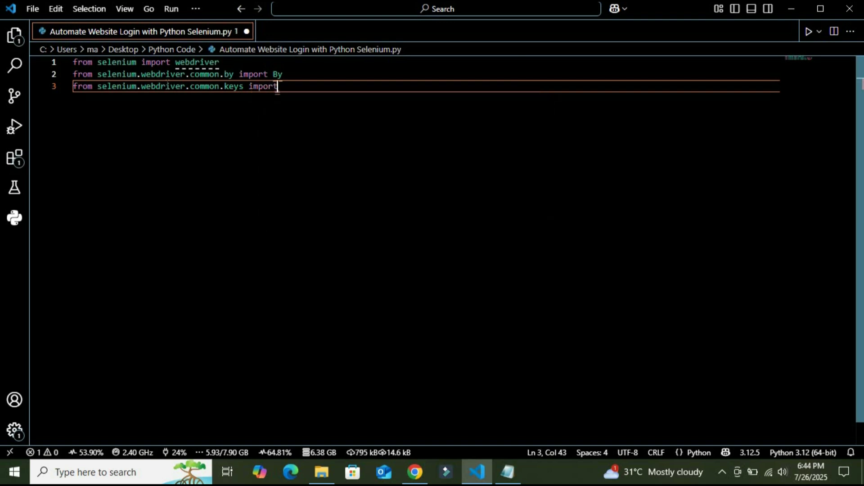
text(Key)
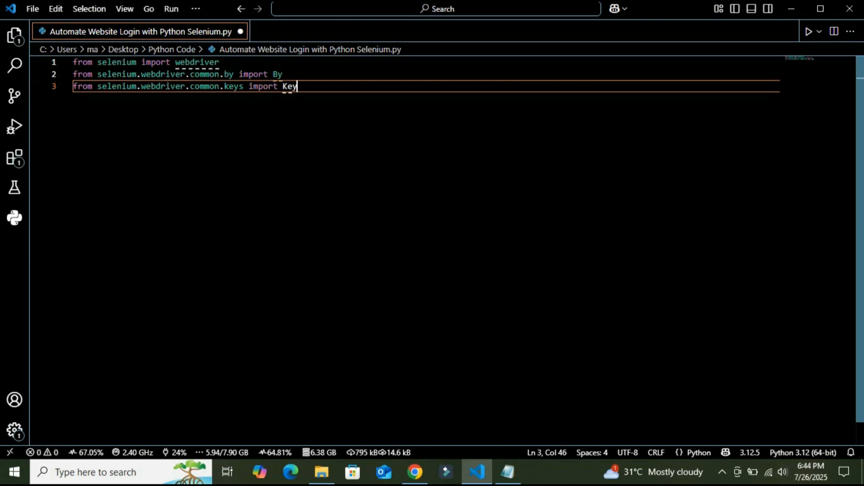
key(Enter)
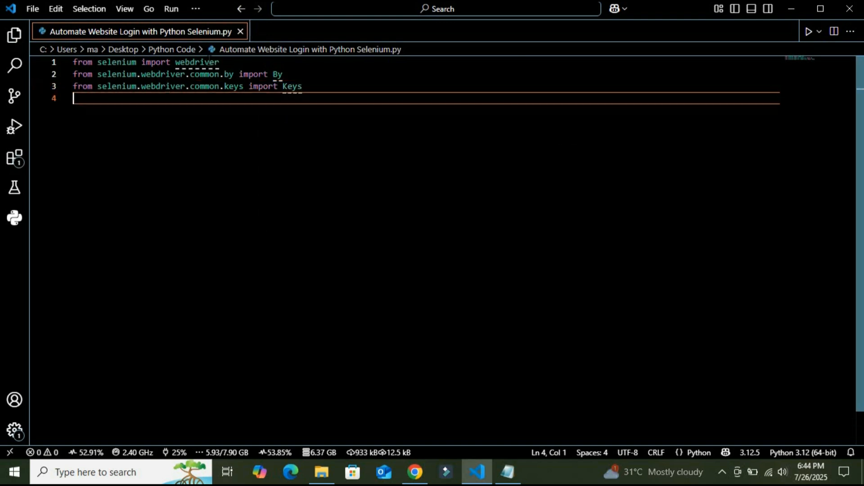
double_click(197, 63)
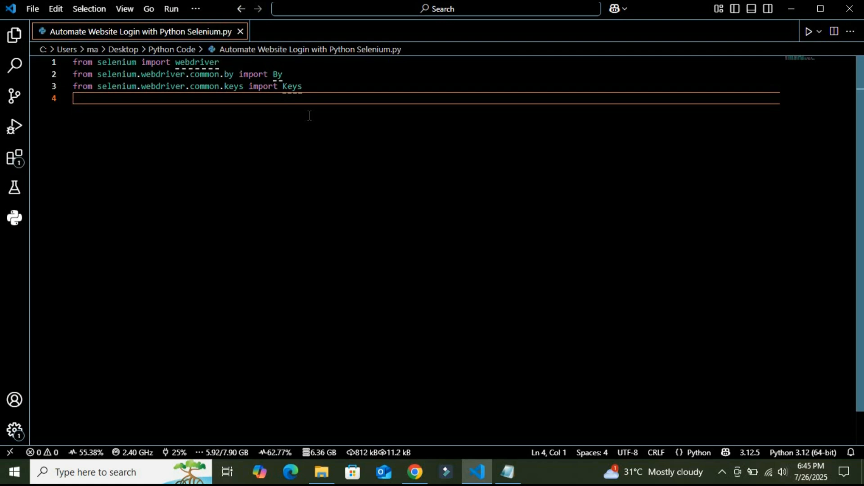
mouse_move(287, 135)
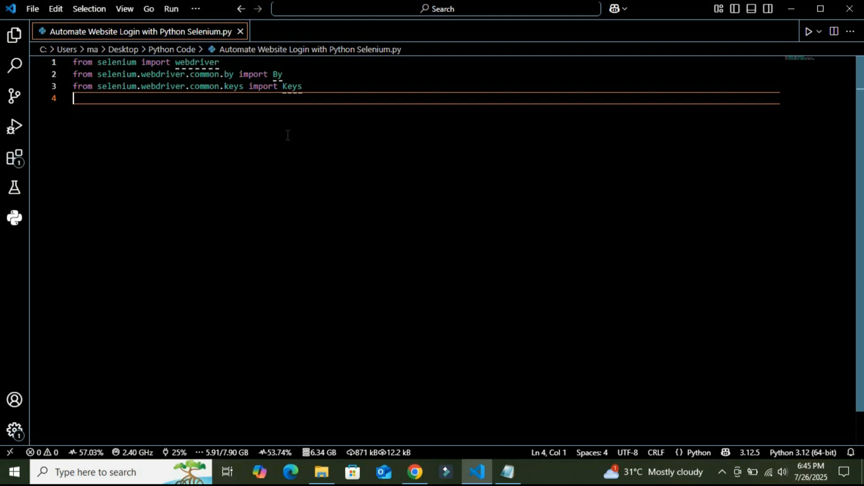
- Add driver = webdriver.Chrome() below the imports to create the Chrome driver
key(Enter)
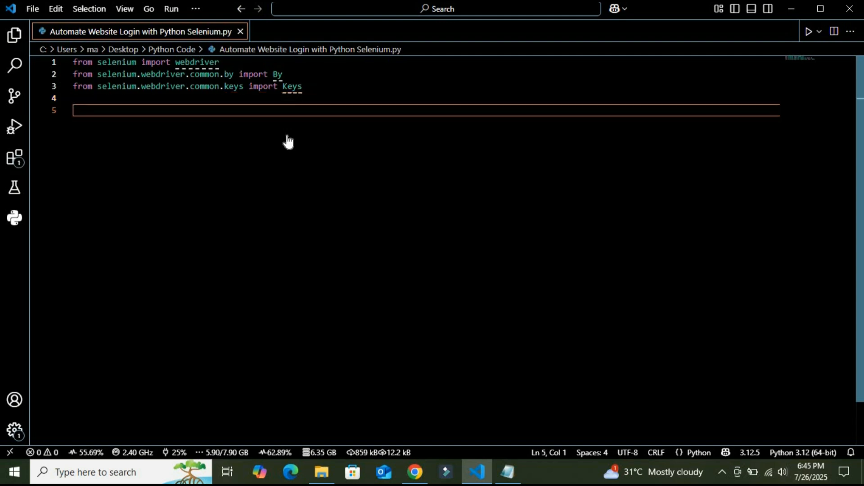
text(driver)
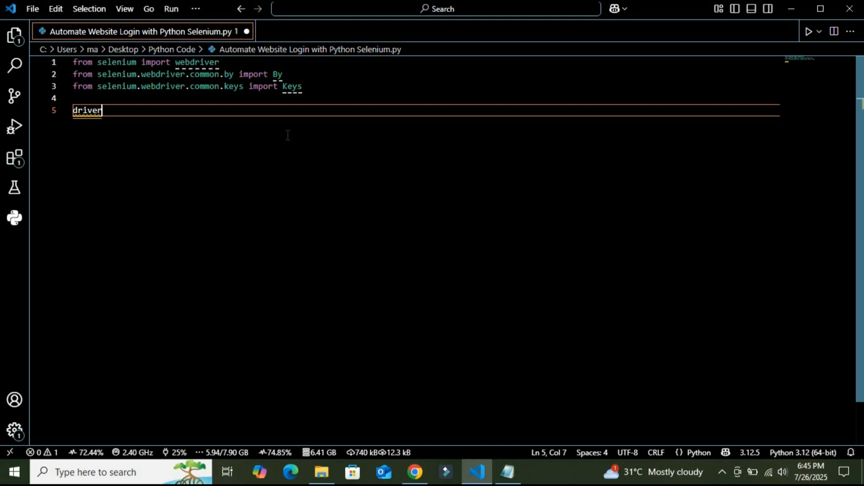
text(=)
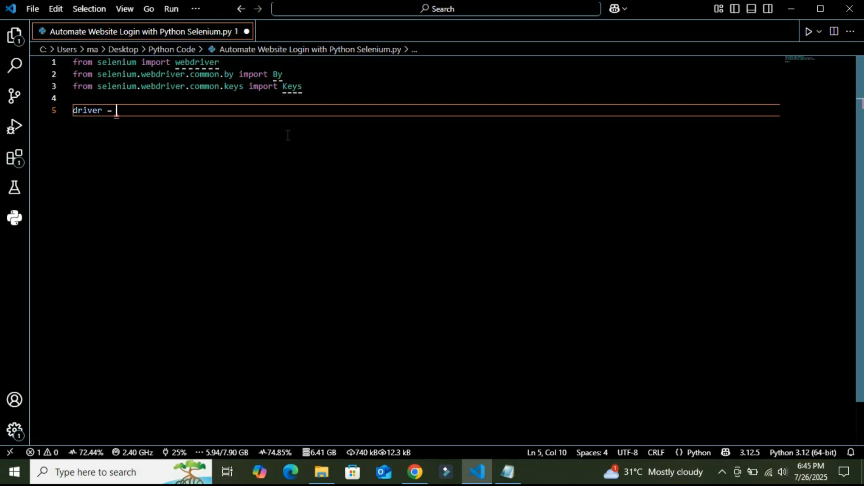
text(we)
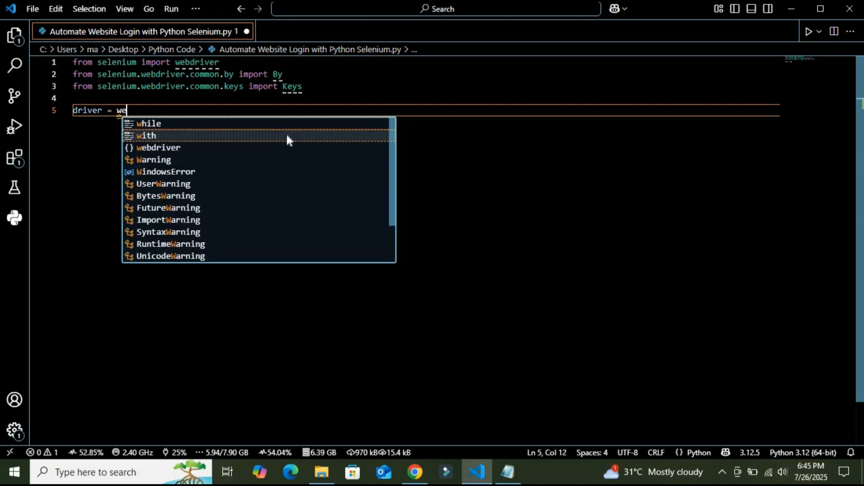
click(158, 148)
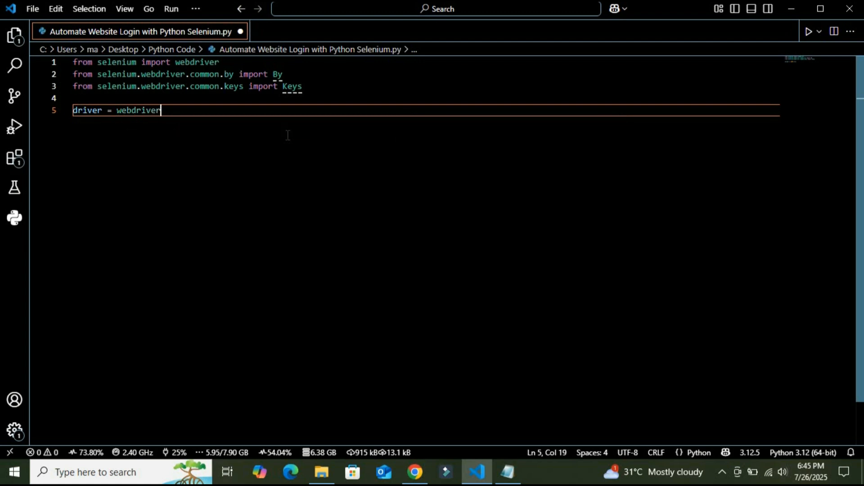
text(.c)
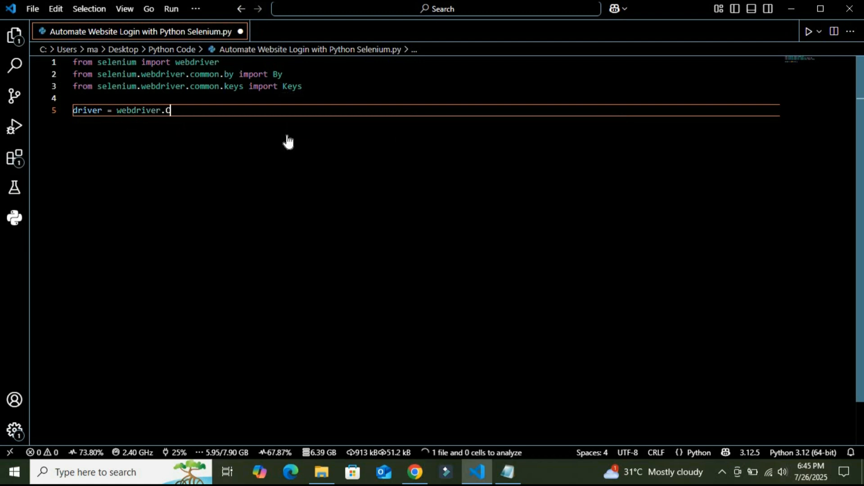
text(hrome)
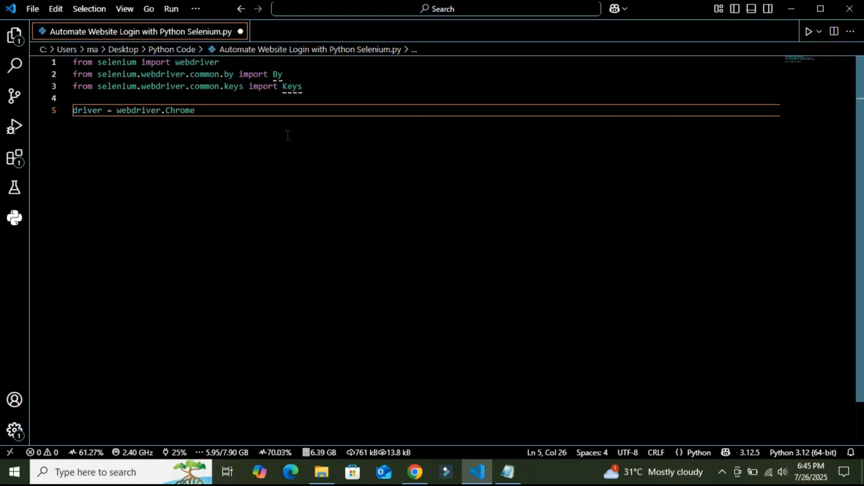
text(())
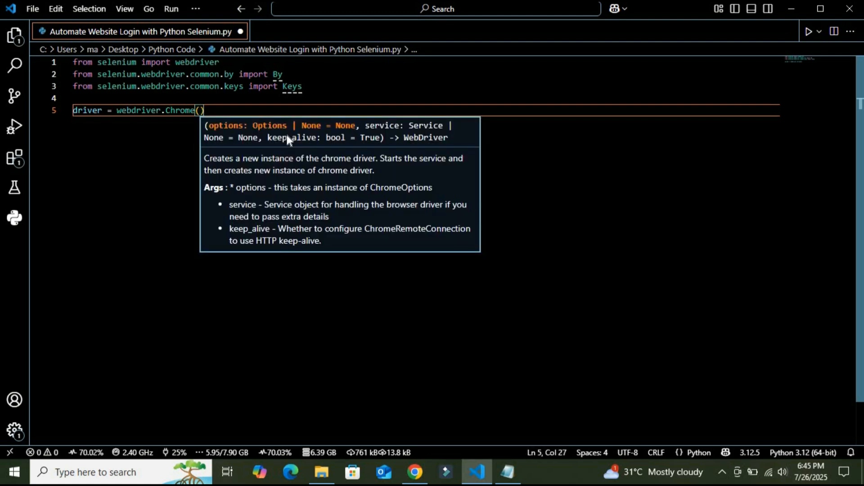
key(Enter)
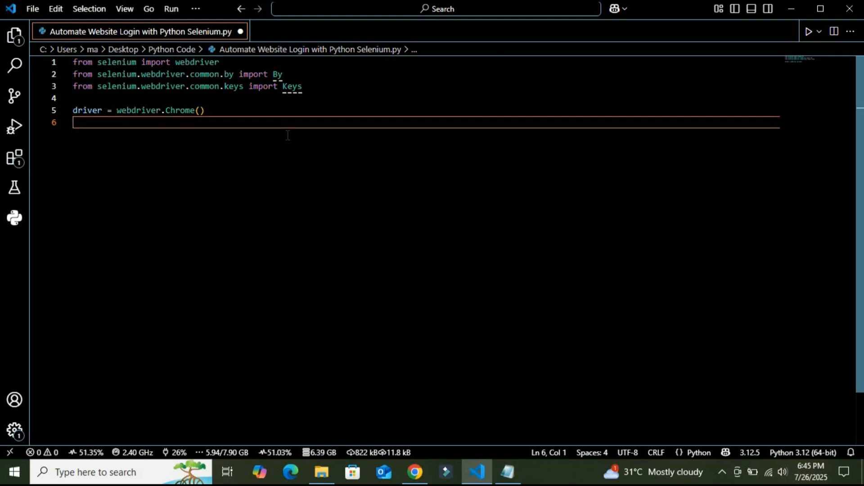
key(Enter)
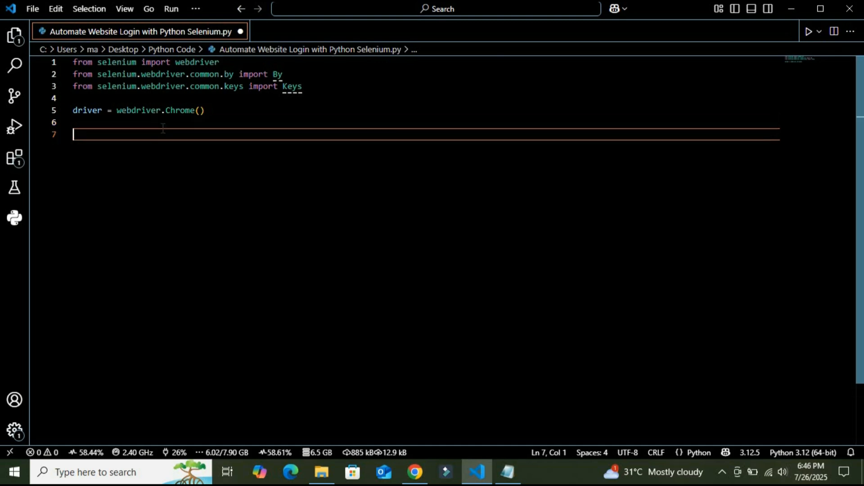
text(drov)
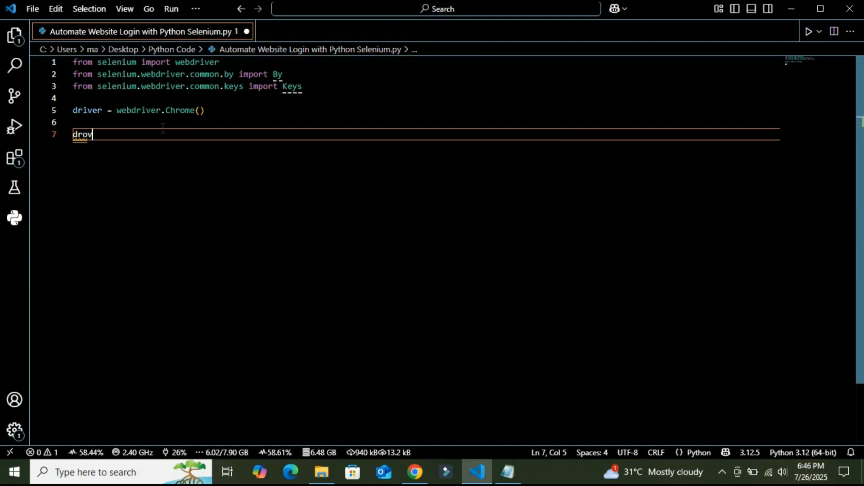
key(BackSpace)
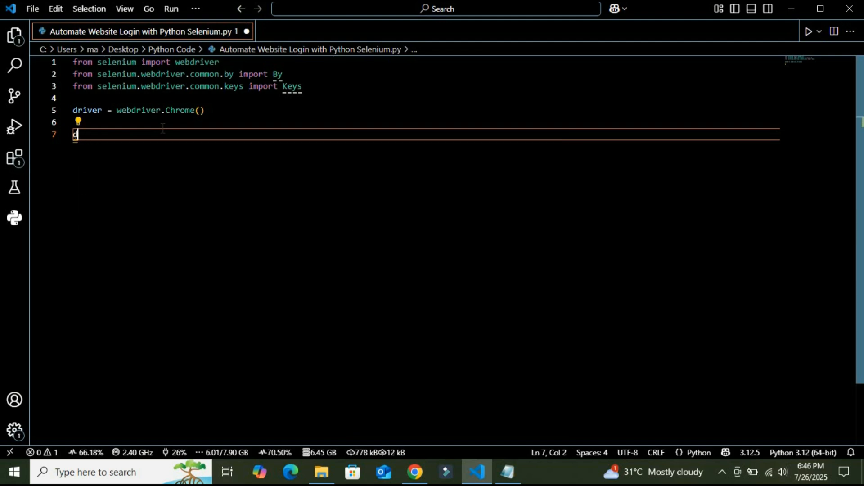
text(river.)
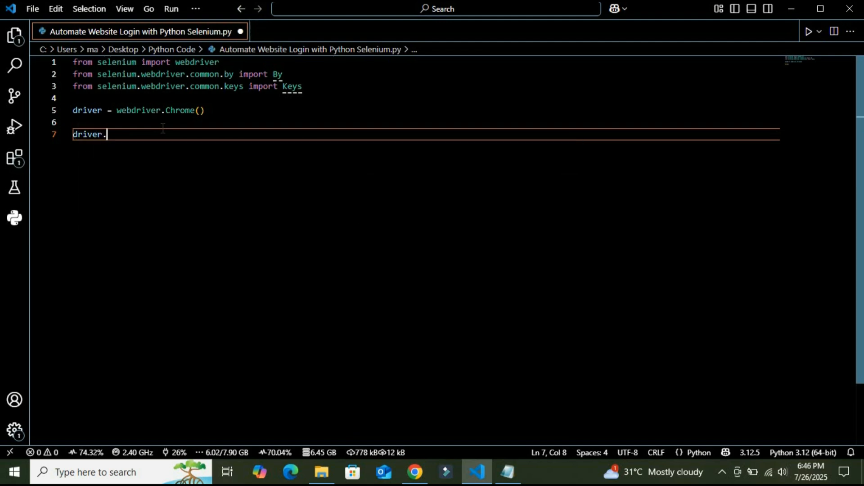
text(get())
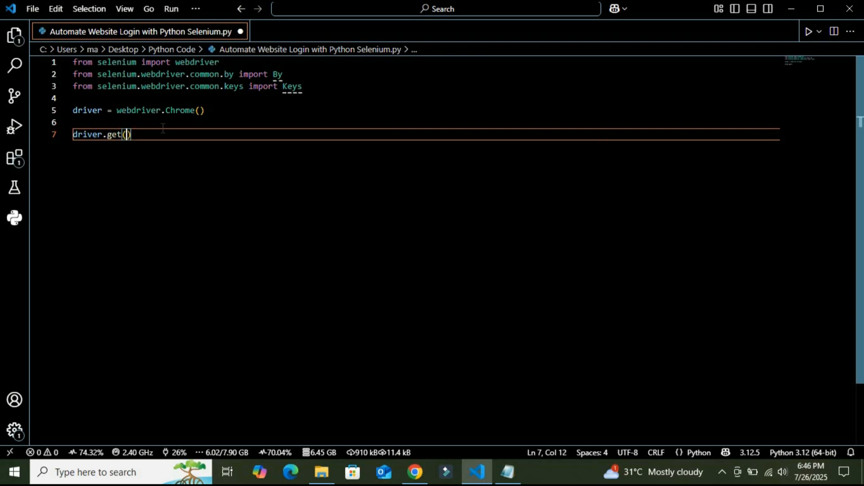
text('')
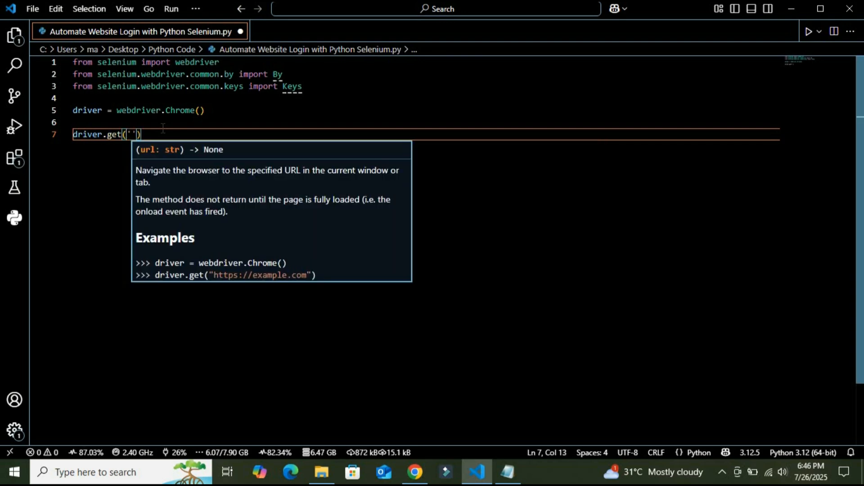
text(https://the-internet.herokuapp.com/login)
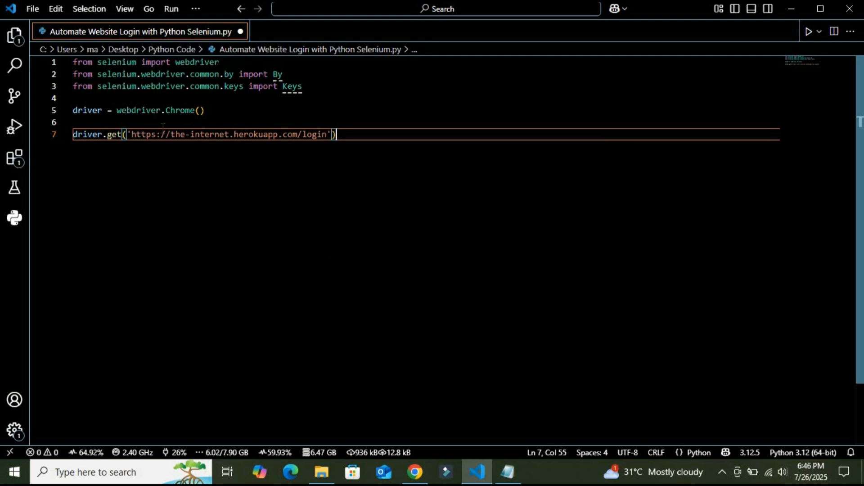
key(Enter)
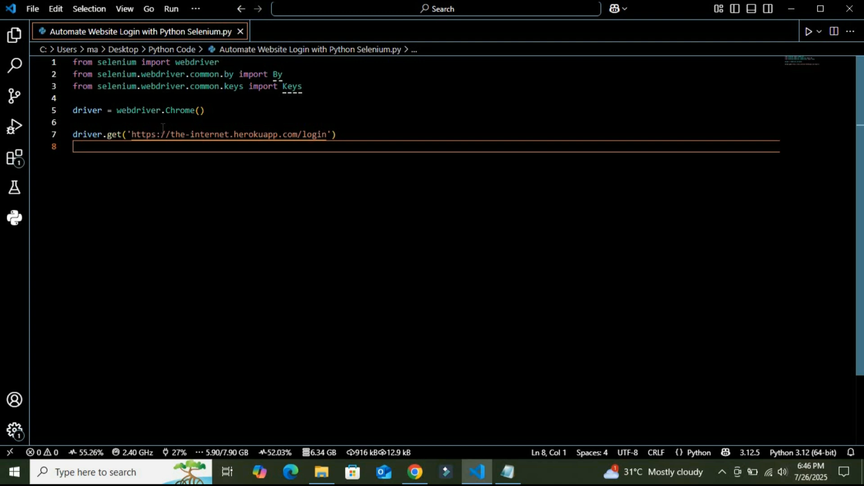
- Locate the username field with driver.find_elements(By.NAME, 'username')
text(dri)
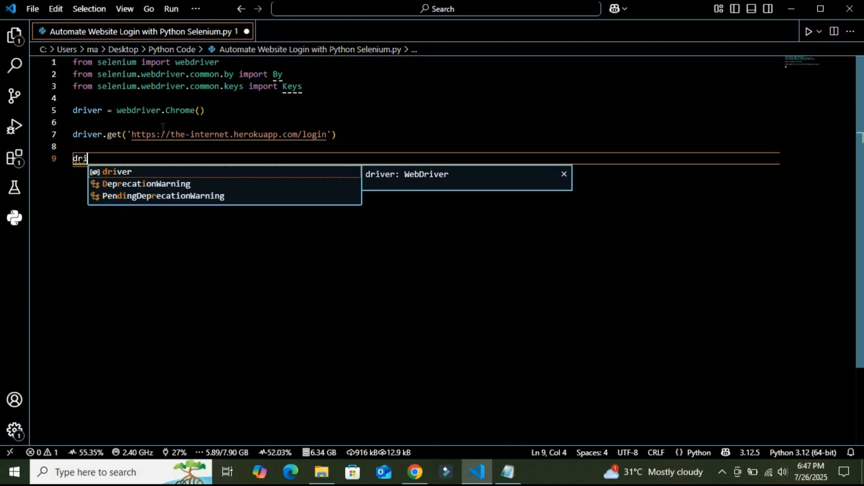
text(ver.)
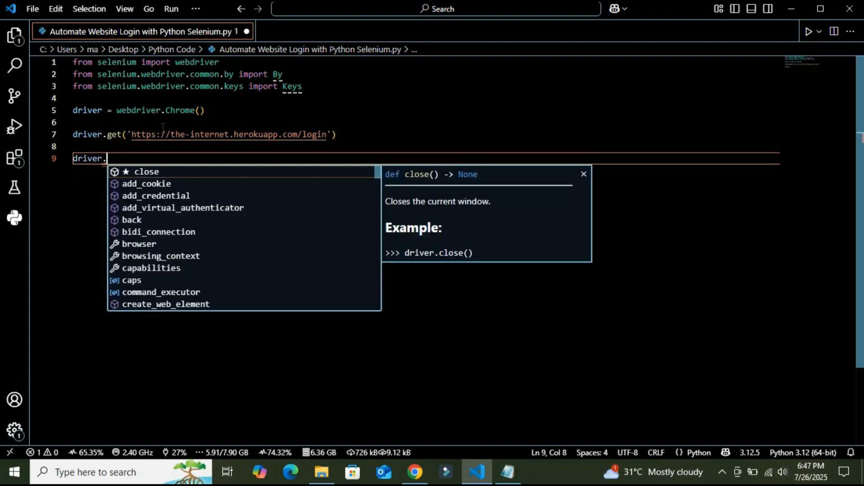
text(find_elements)
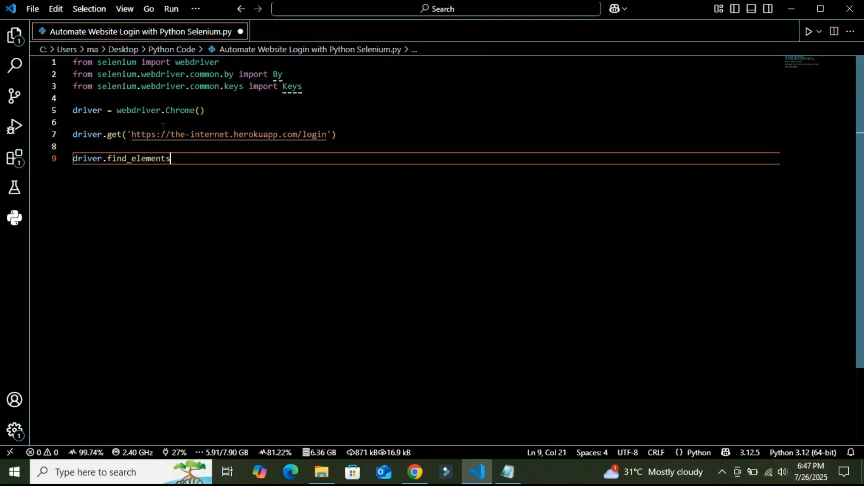
text((B)
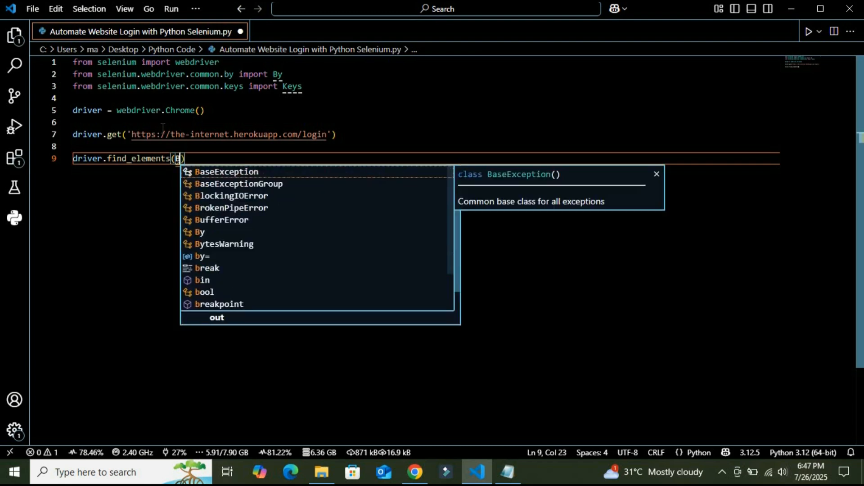
text(y)
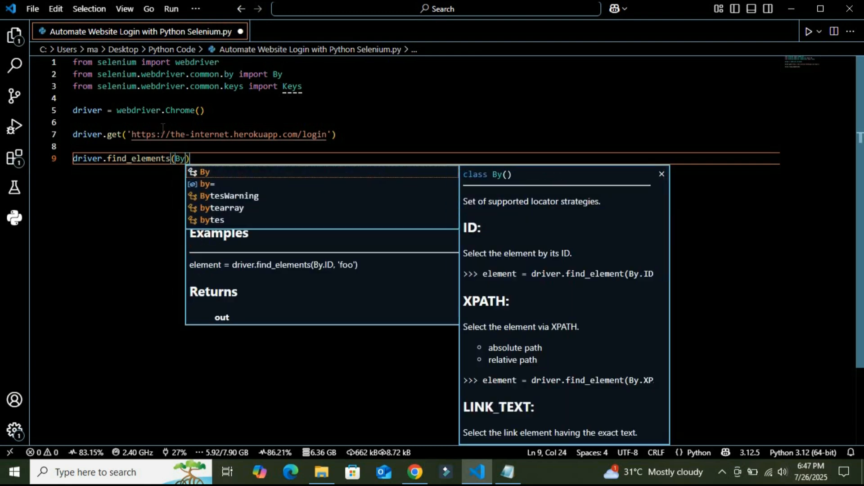
text(.NAME)
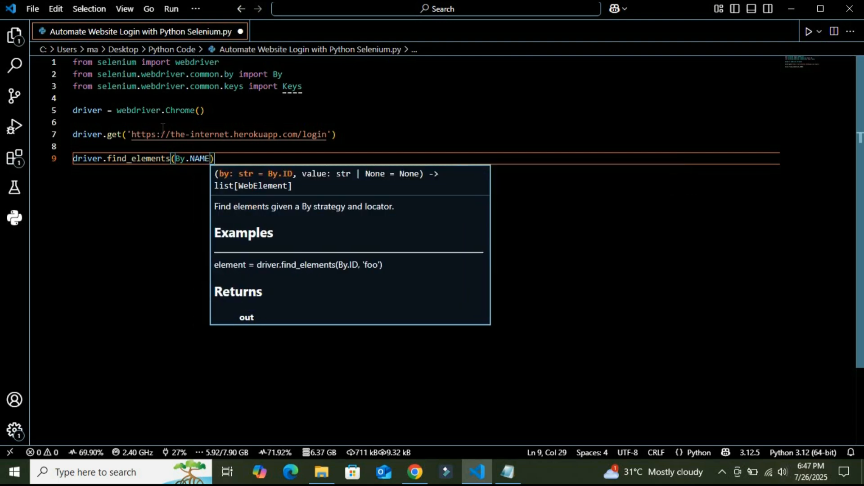
text(,)
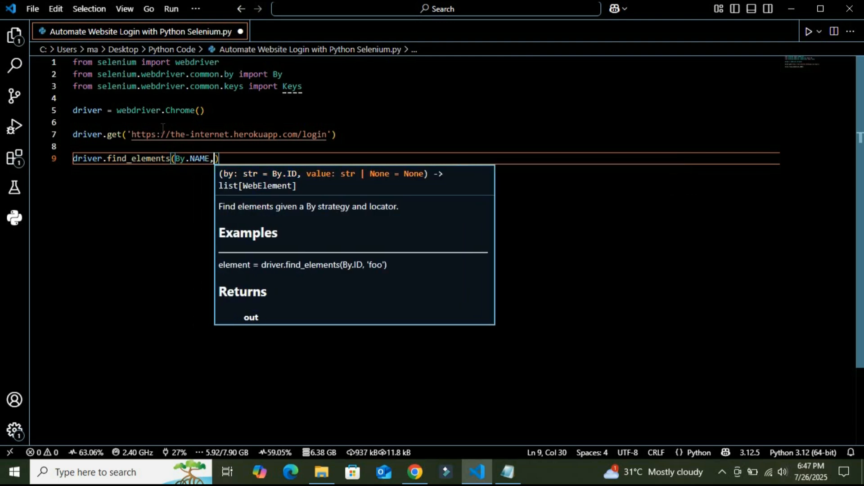
text('')
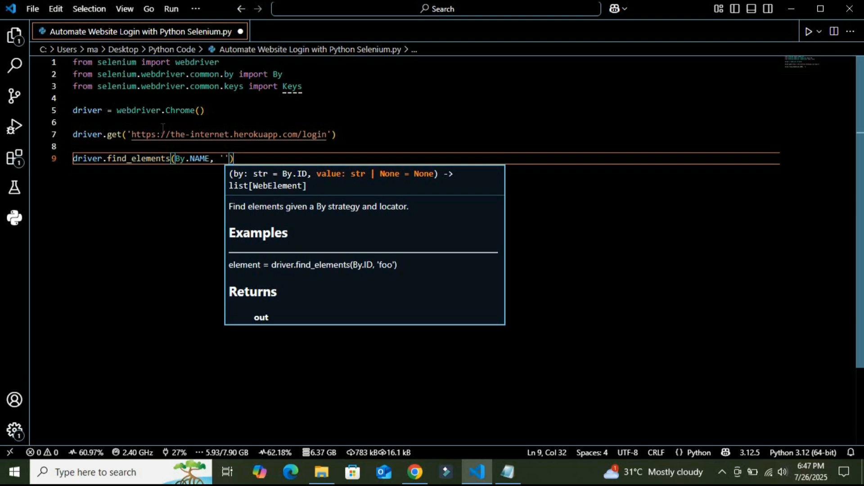
text(us)
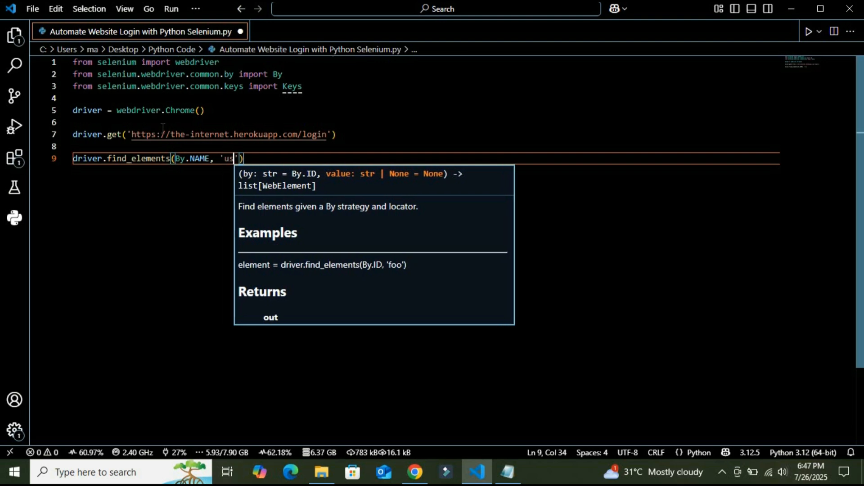
text(erb)
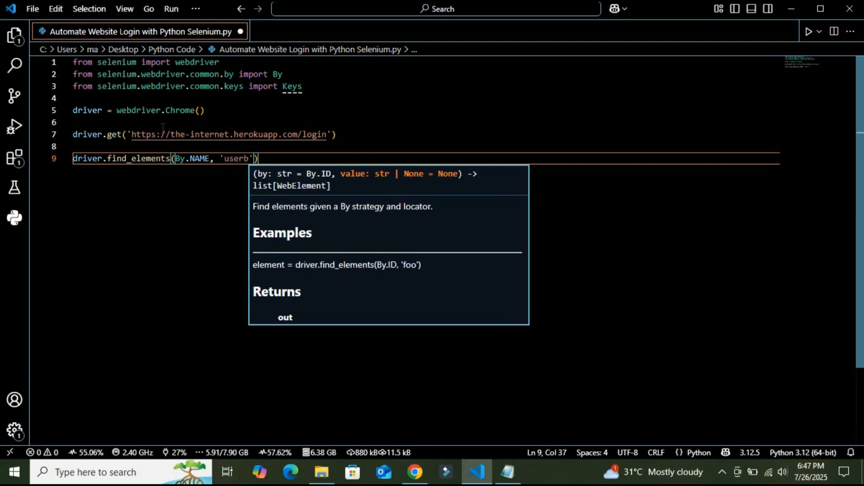
text(sername)
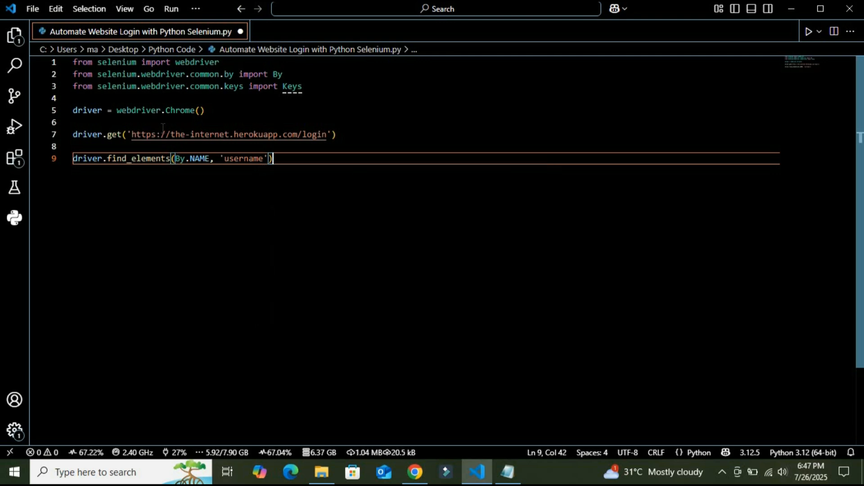
- Chain .send_keys('tomsmith') to type the username into that field
text(.send)
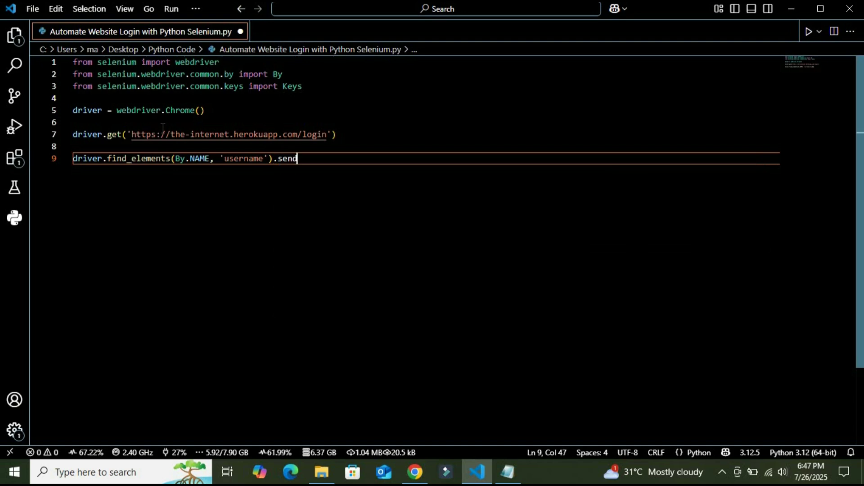
text(_k)
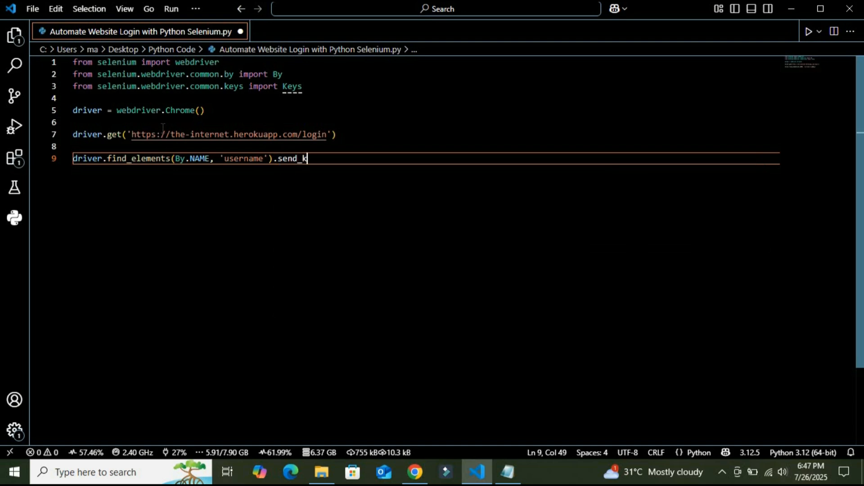
text(eys())
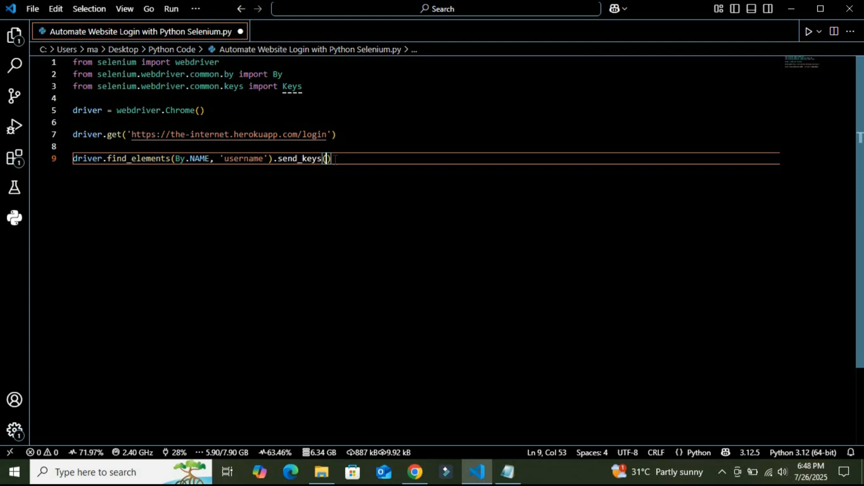
text(')
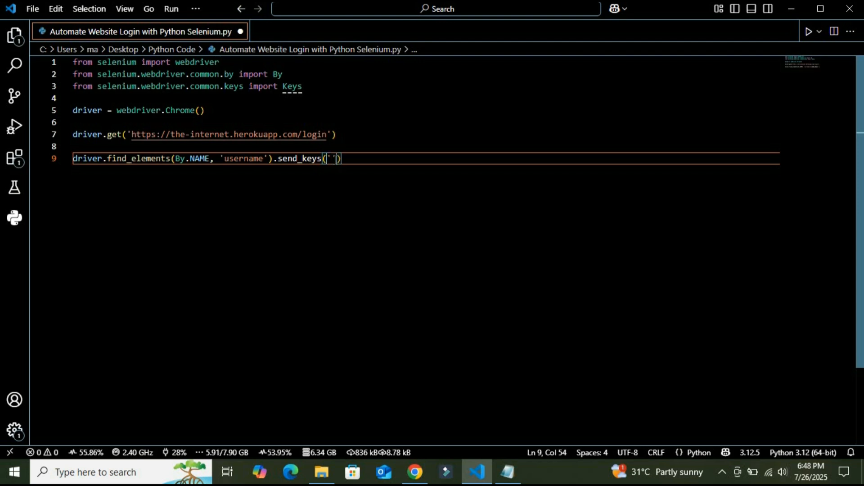
text(tom)
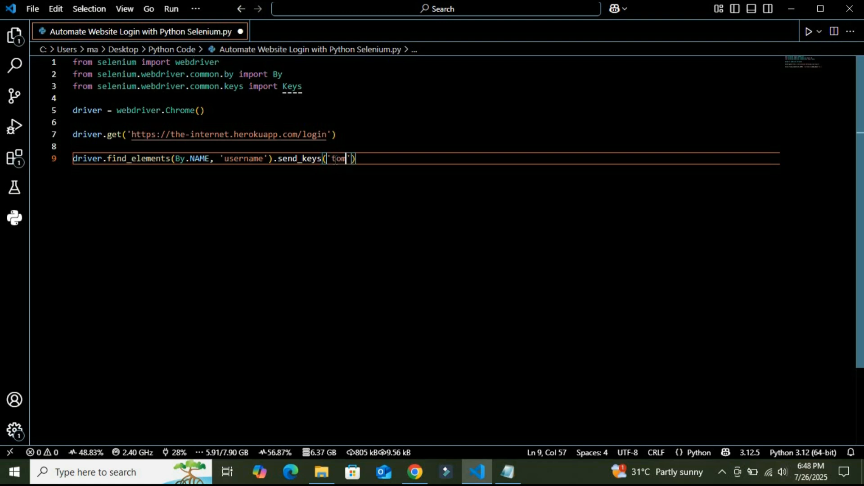
text(smith)
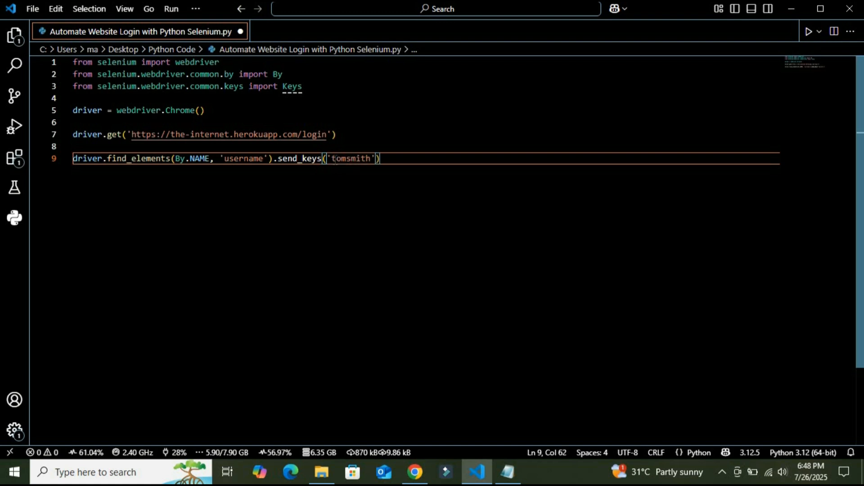
key(Enter)
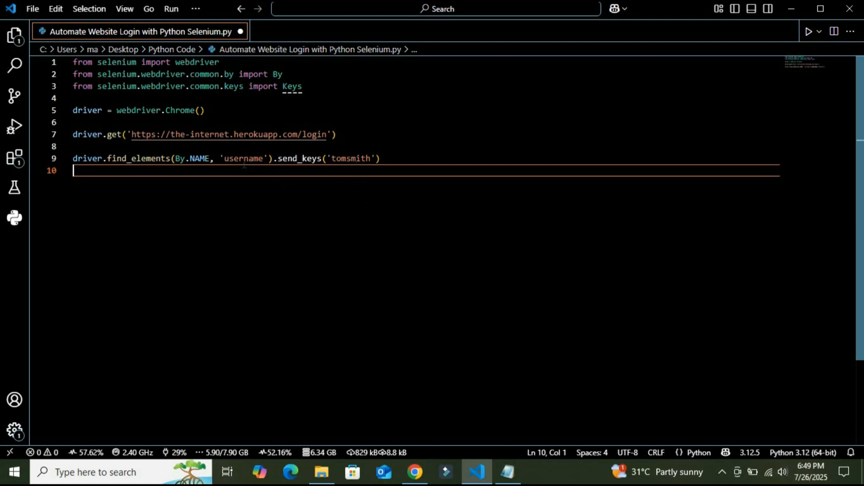
- Start driver.find_element on line 11 and correct line 9 to find_element
key(Enter)
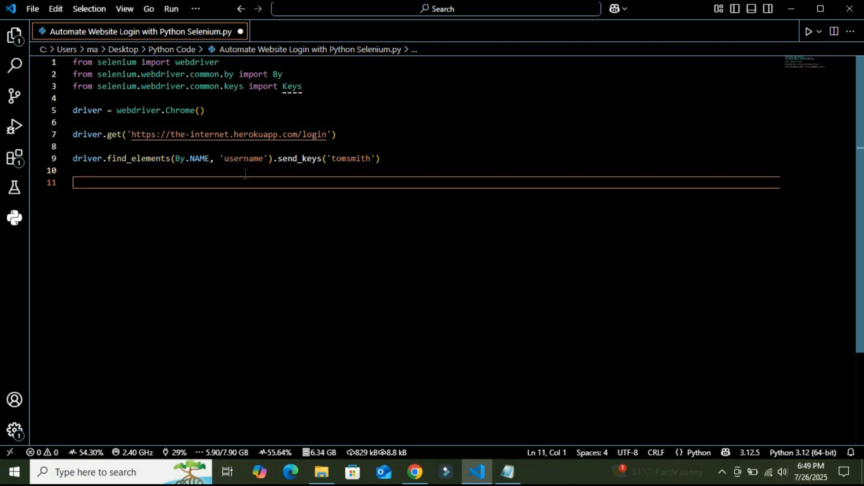
text(driver.f)
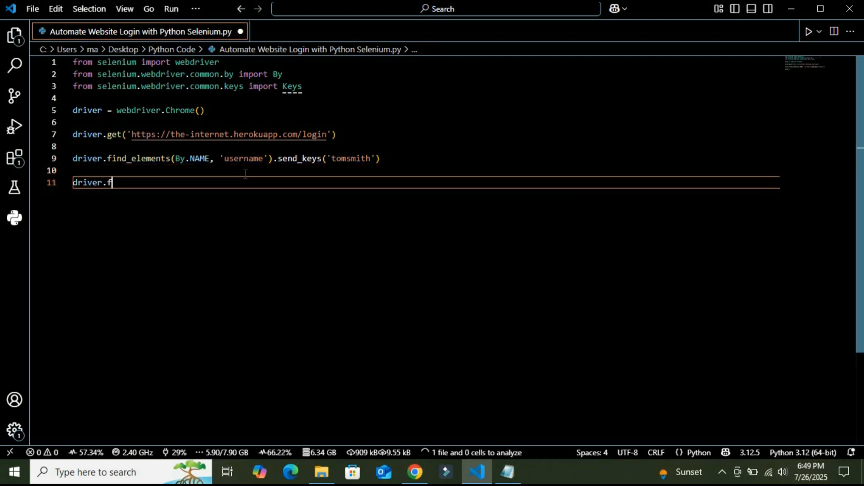
text(ind_element)
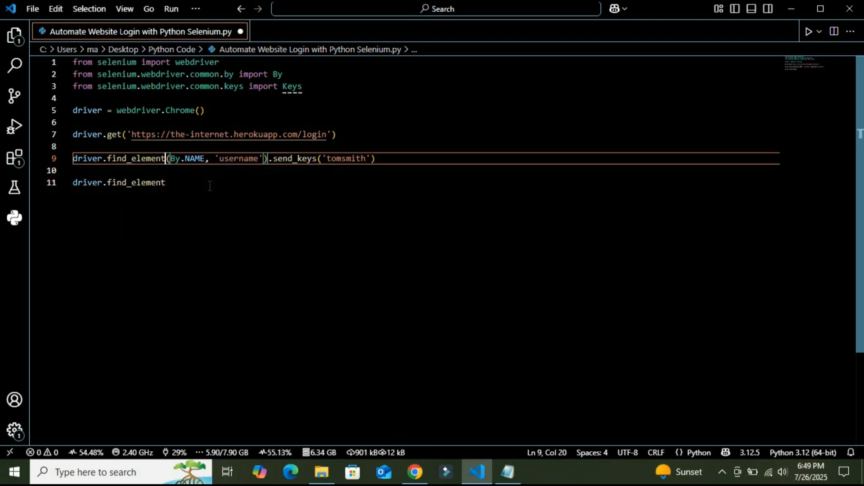
double_click(237, 158)
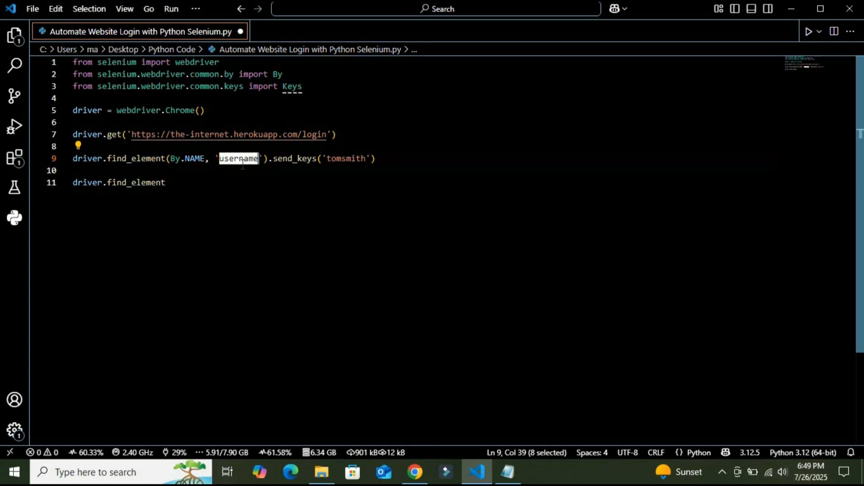
click(164, 158)
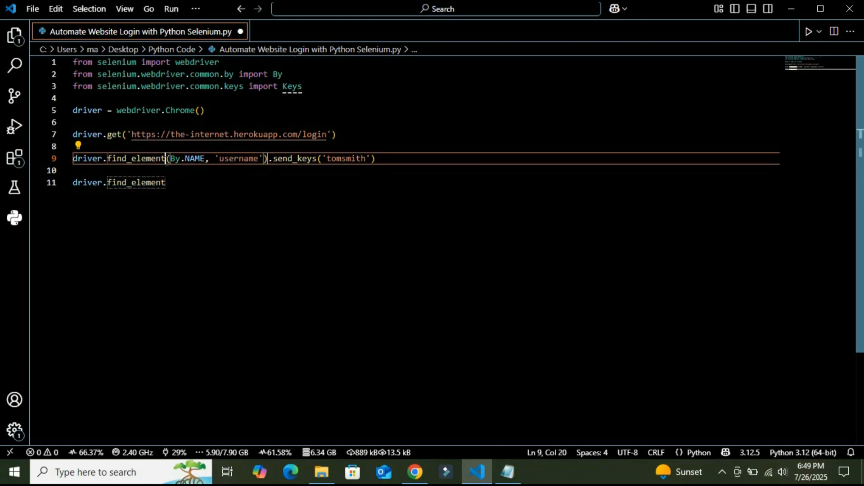
click(172, 182)
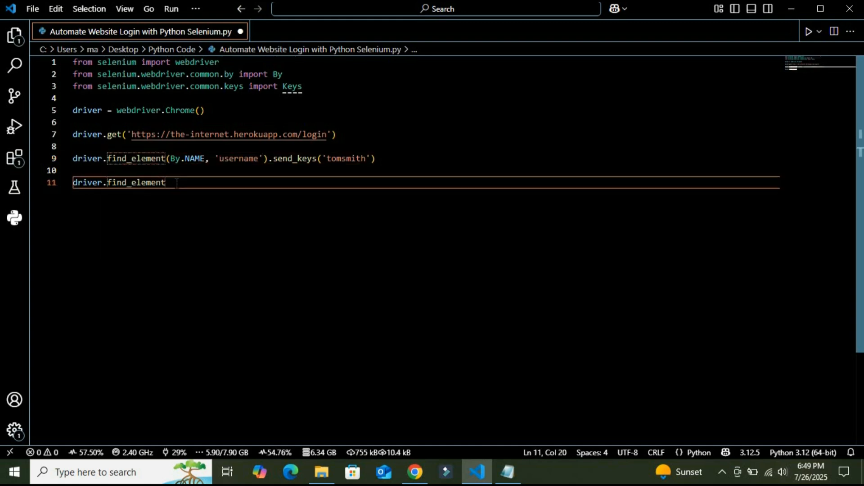
text((By)
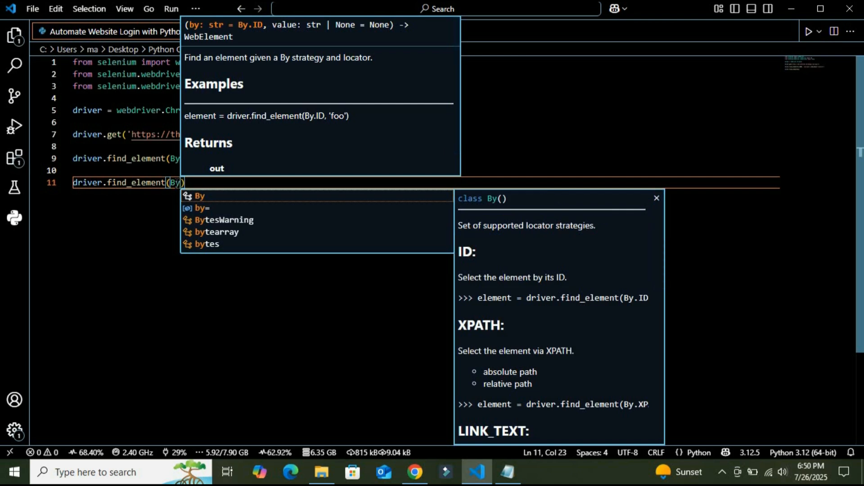
text(.NAME)
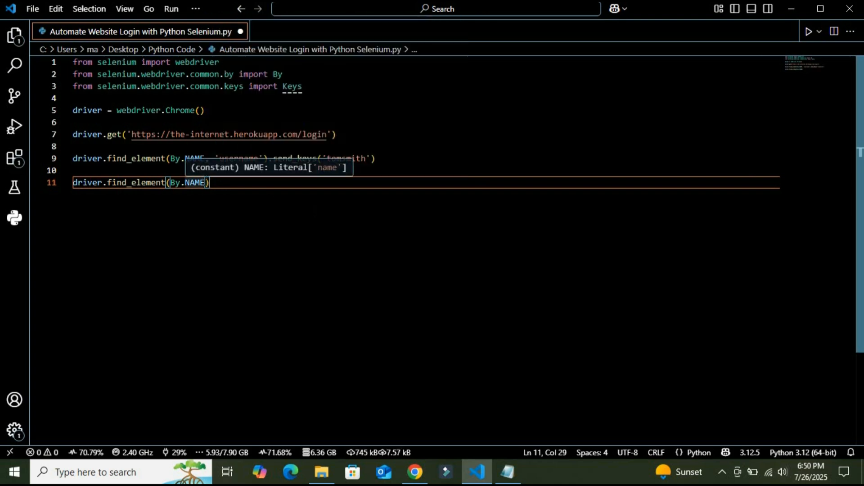
text(, 'password)
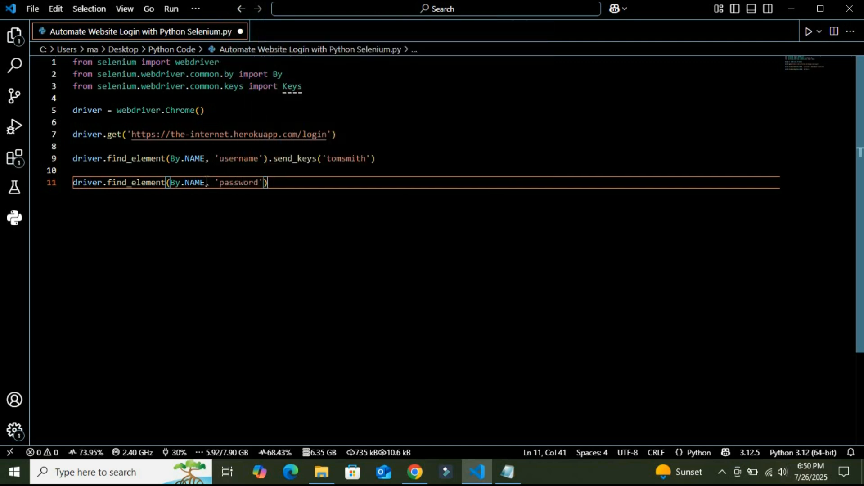
text(.send_keys)
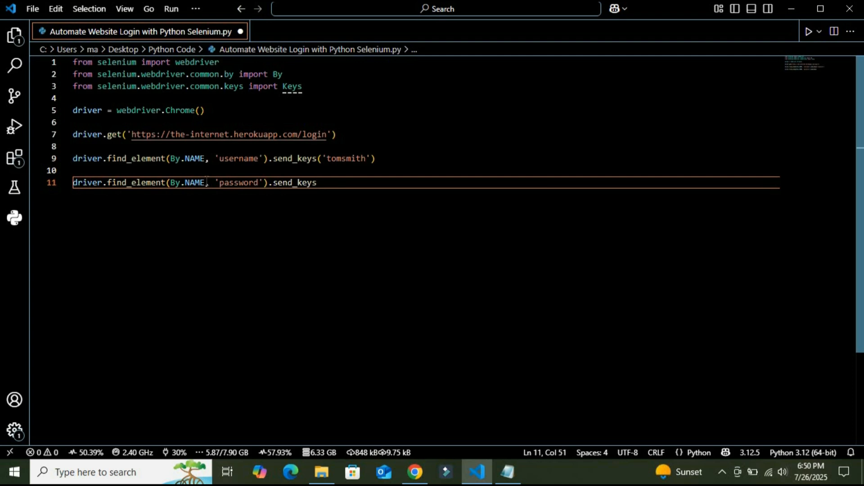
text(())
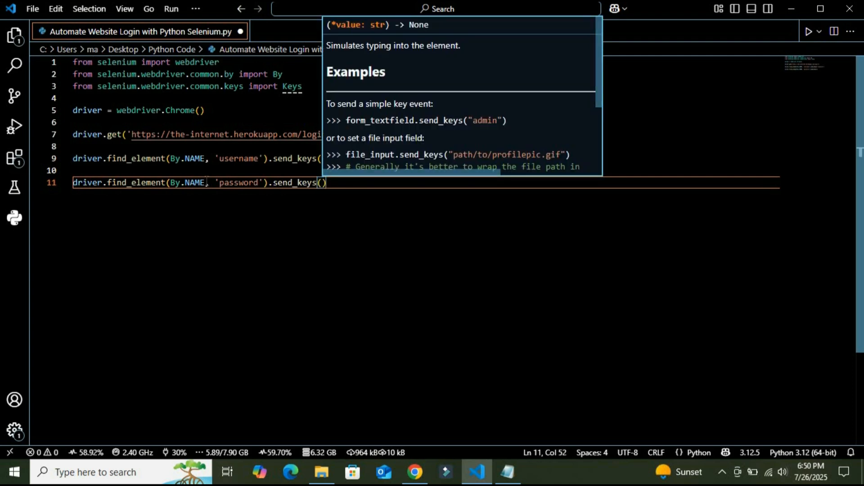
text('SuperSecretPassword!')
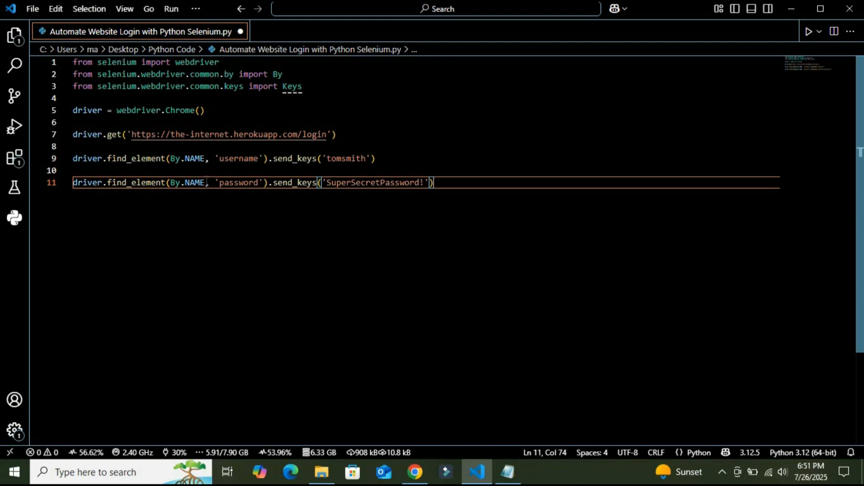
- Append + Keys.RETURN so the form is submitted after the password
text(+)
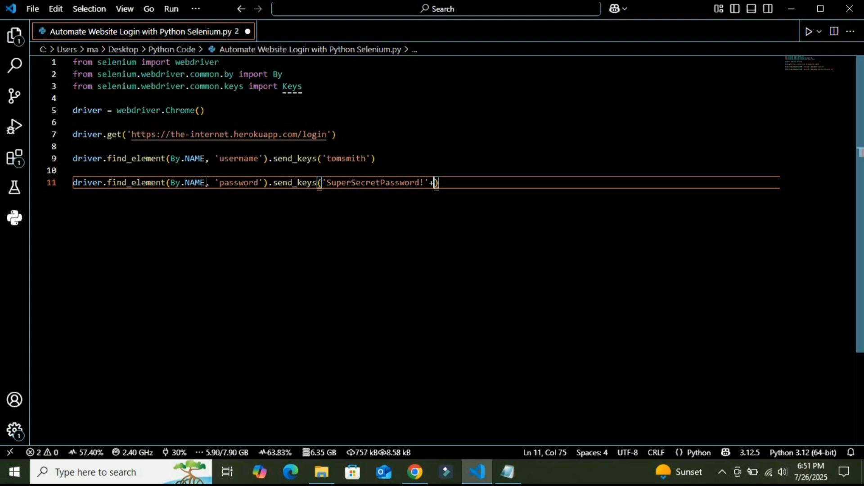
text(" ")
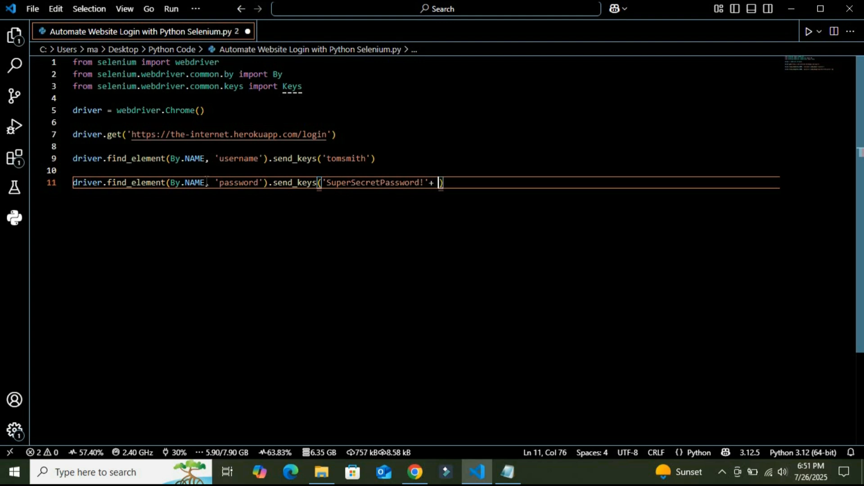
text(Key)
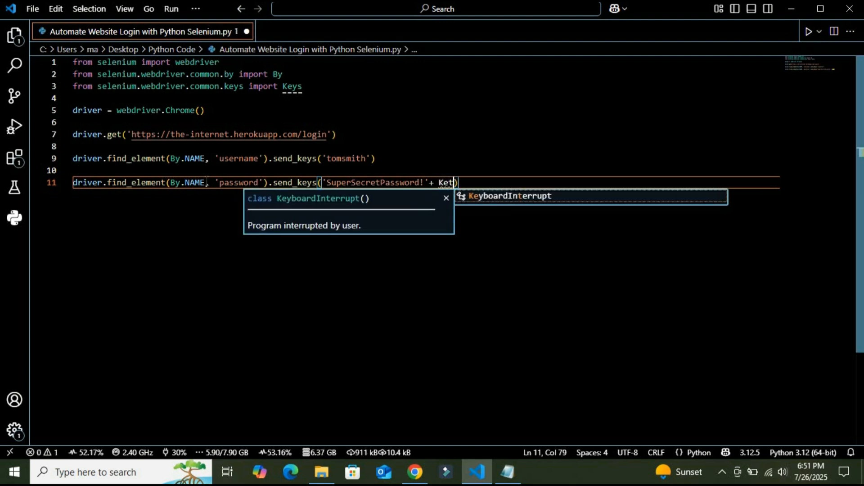
text(ys)
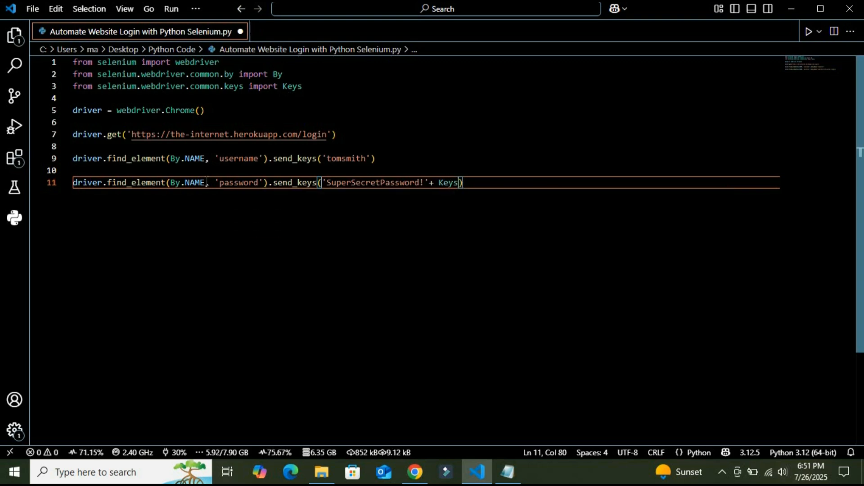
text(.RETURN)
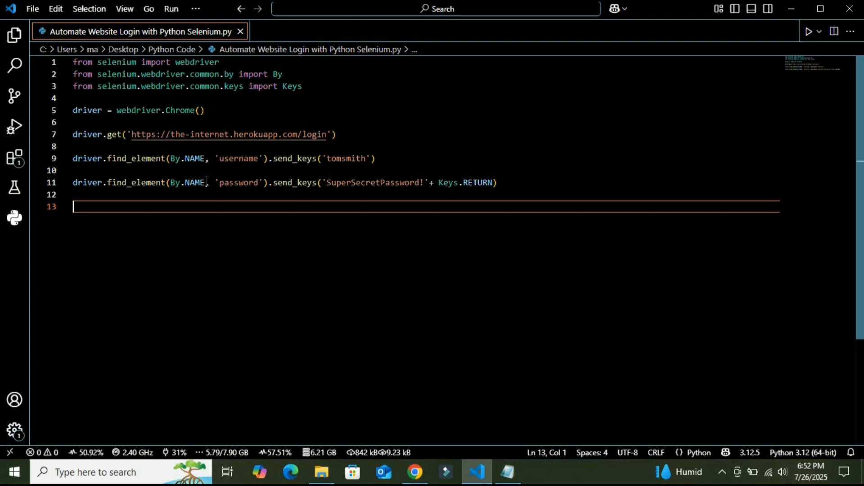
- Add driver.implicitly_wait(5) so the driver waits up to 5 seconds
text(drivi)
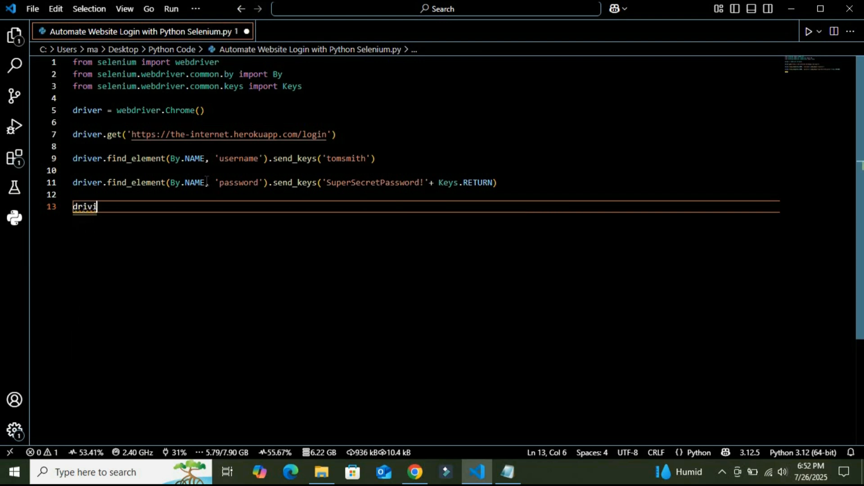
key(Backspace)
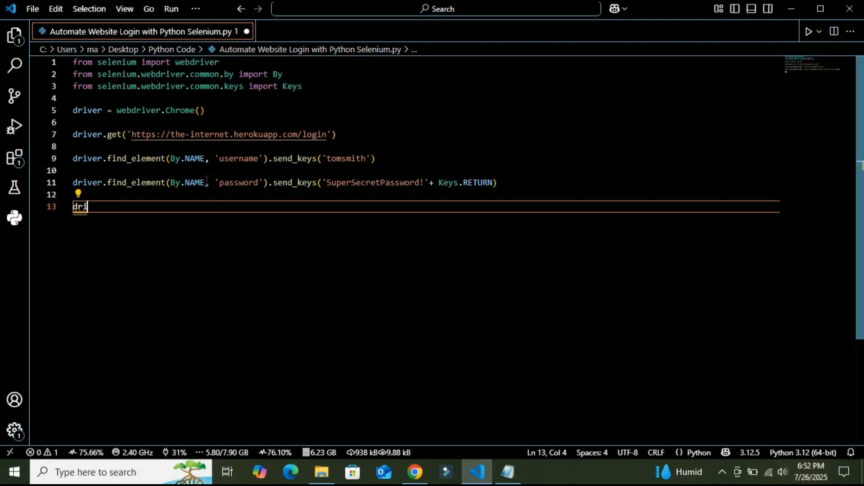
text(ver)
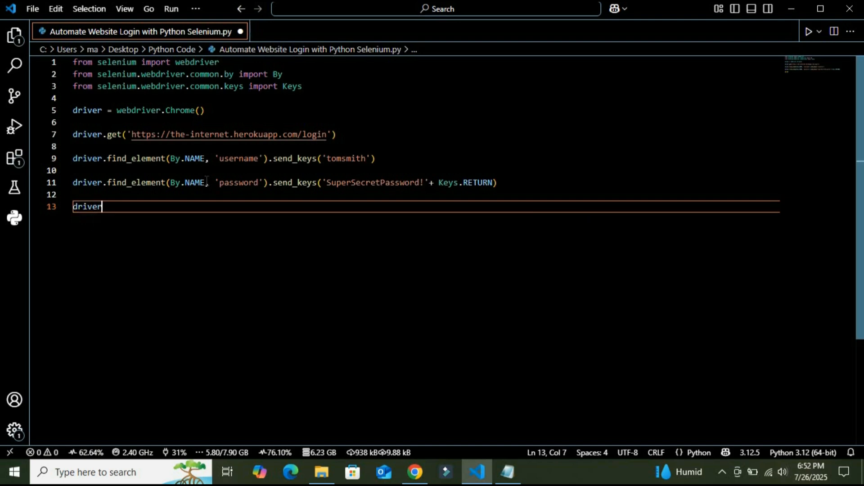
text(.)
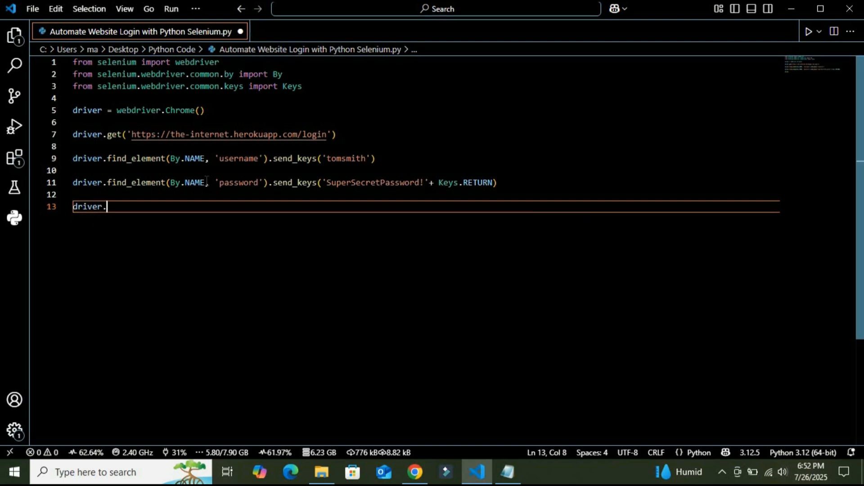
text(impl)
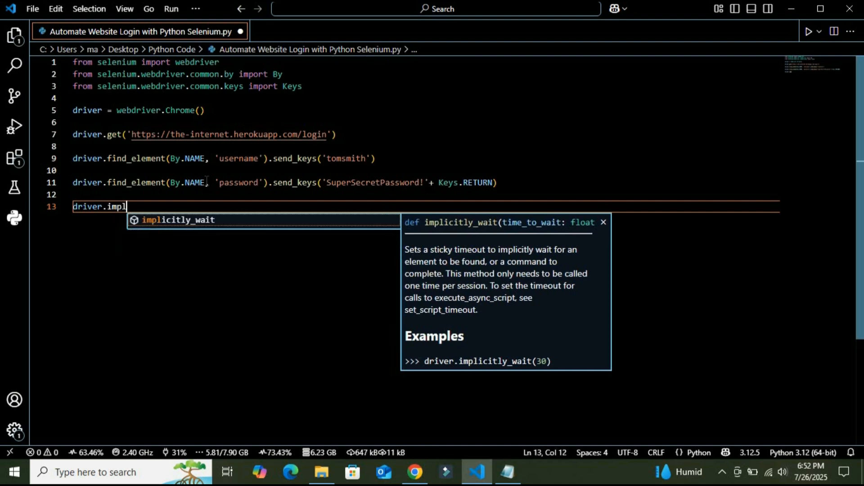
key(Tab)
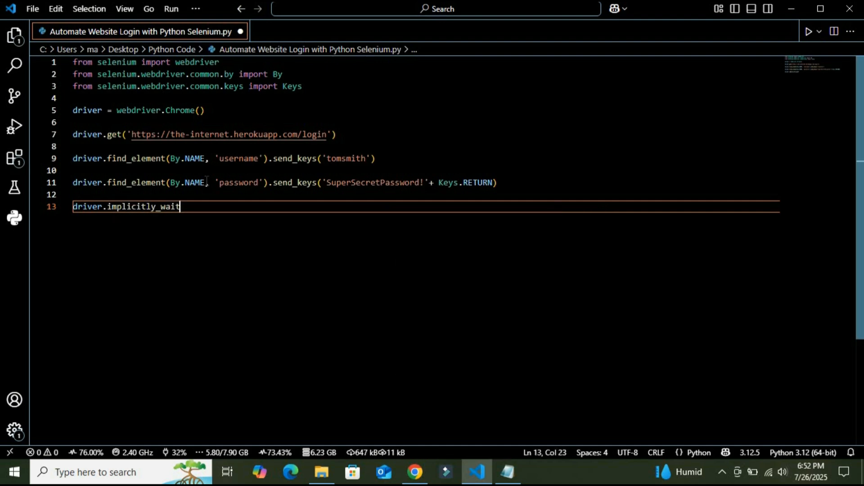
text((5))
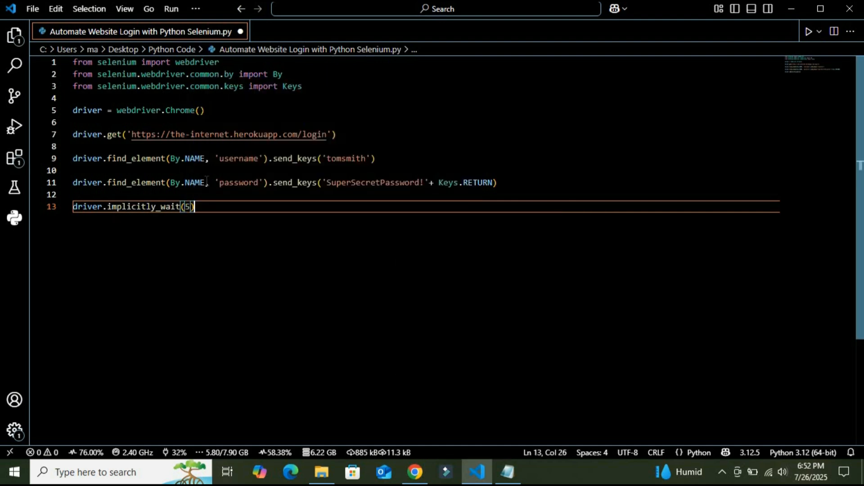
key(Enter)
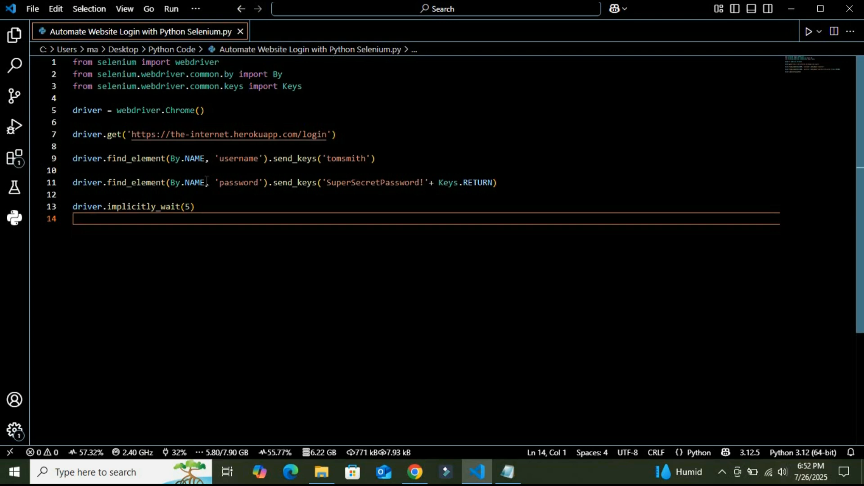
key(Enter)
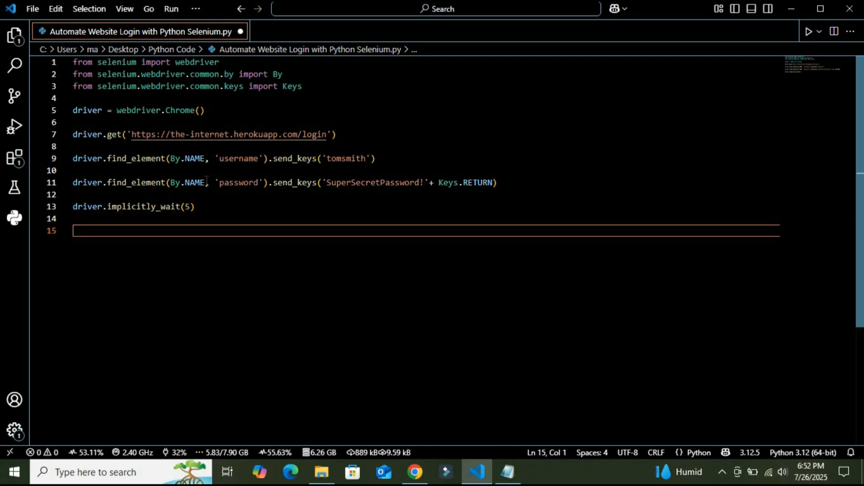
- Add print("Logged in Successfully") and save the script
text(print(")
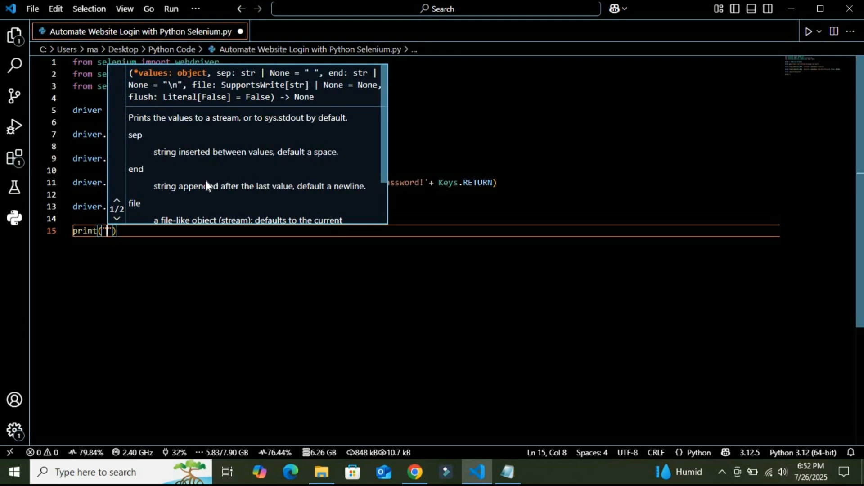
text(Logged in)
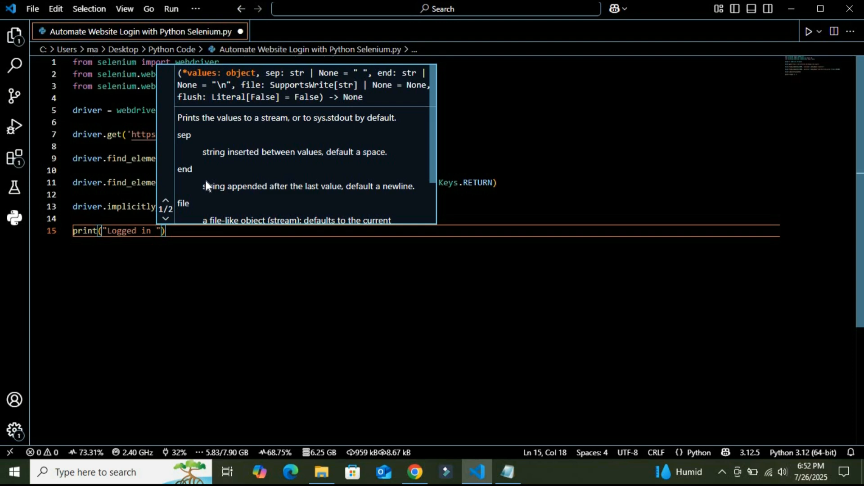
text(Successfully)
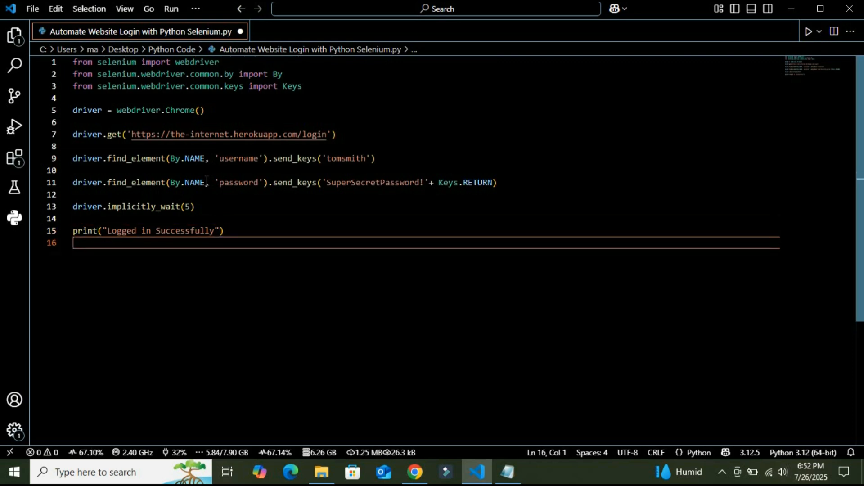
key(Ctrl+s)
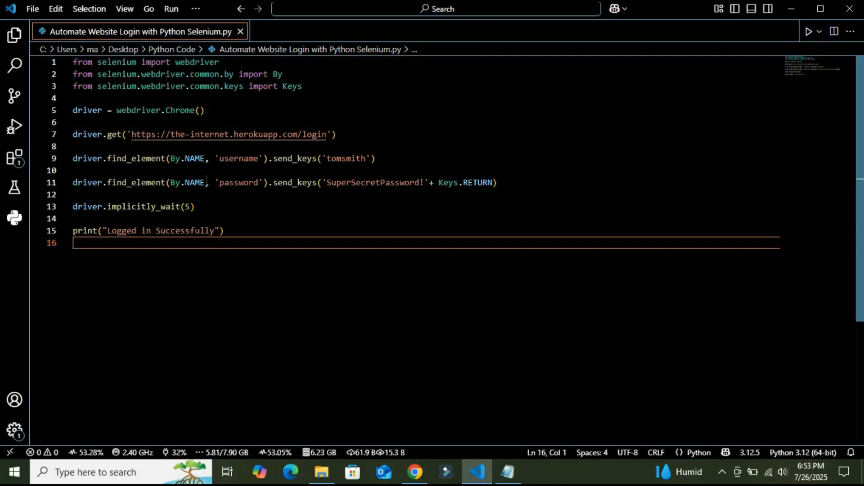
mouse_move(808, 31)
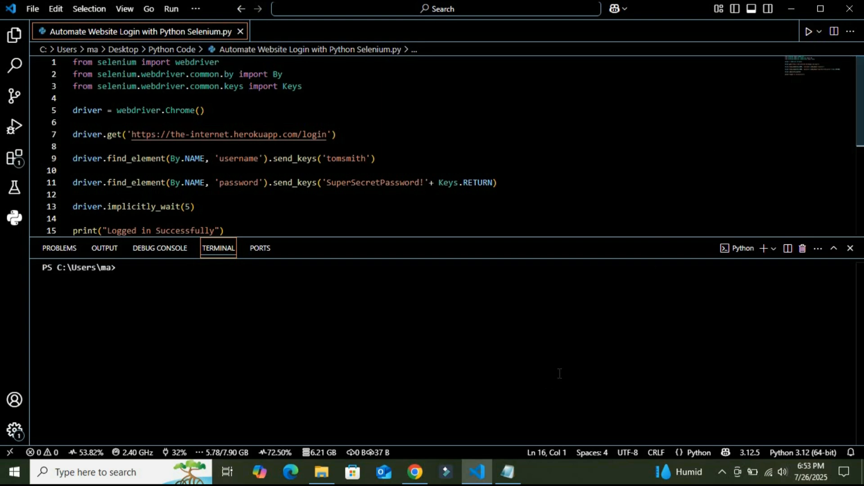
- Run the Python file twice so Chrome logs in and the terminal prints Logged in Successfully
click(808, 30)
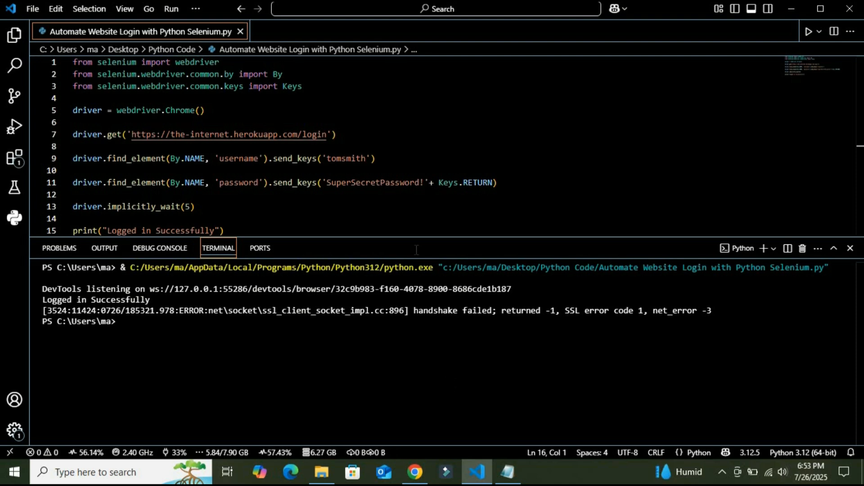
double_click(346, 159)
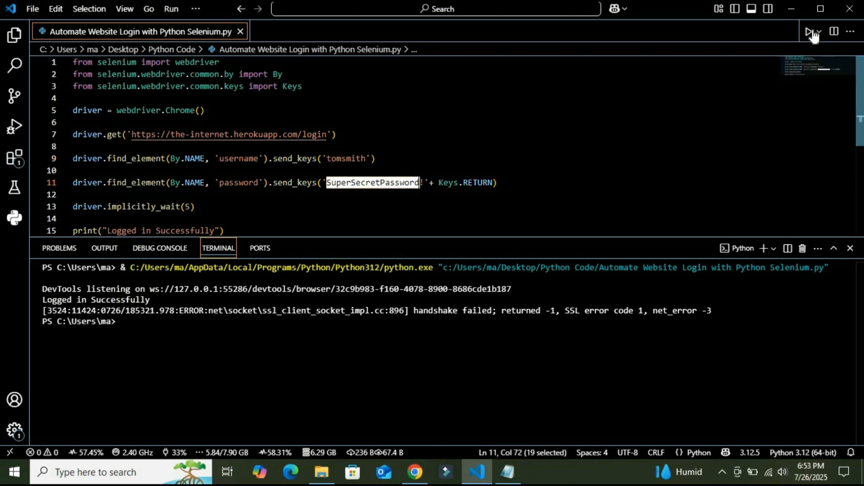
click(809, 31)
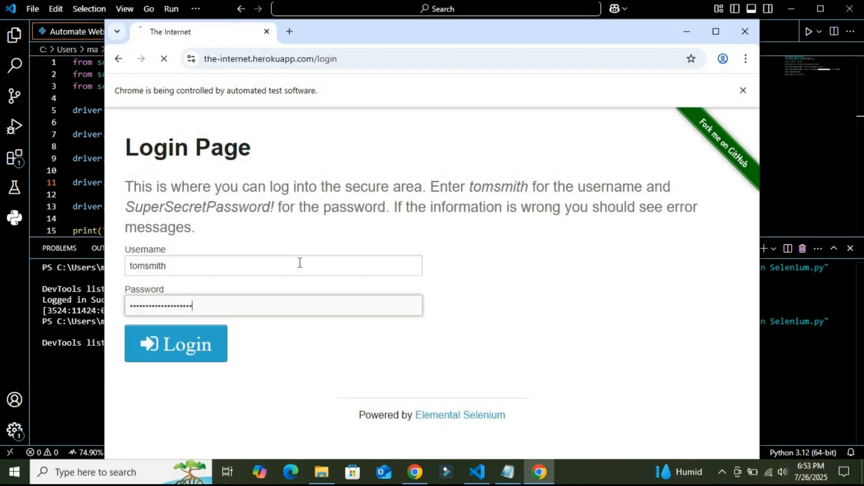
click(479, 472)
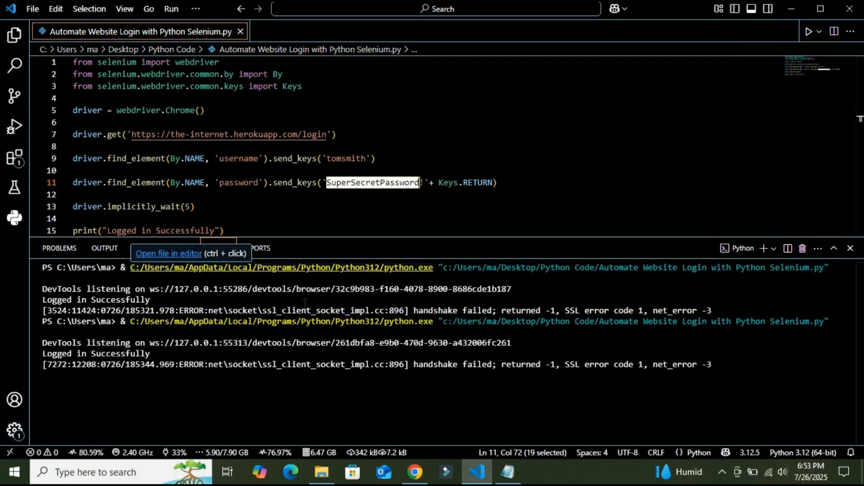
click(218, 249)
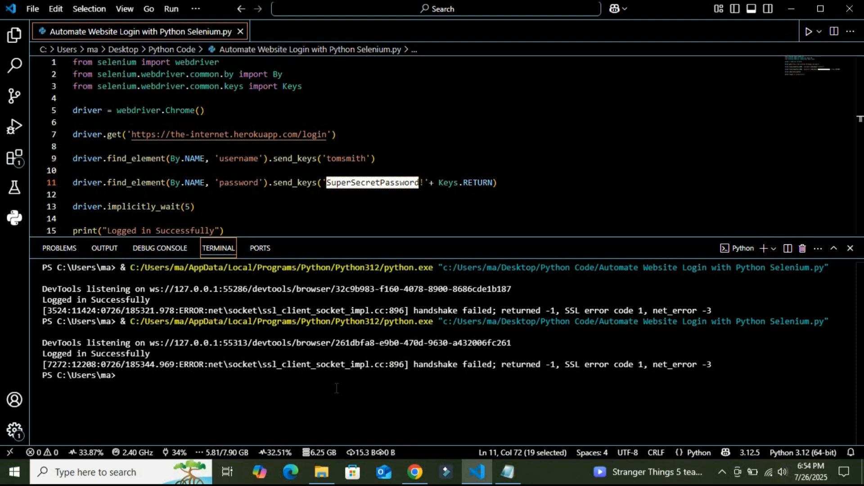